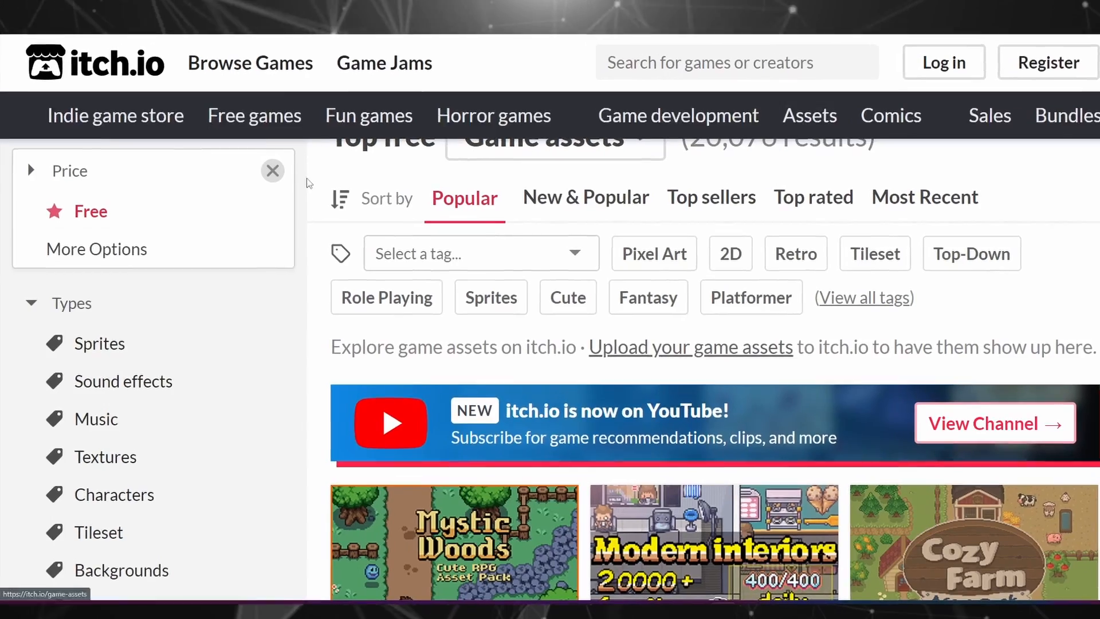
Scroll through the free, popular itch.io game asset listings.
{"action": "scroll", "scroll_direction": "down", "scroll_amount": 3}
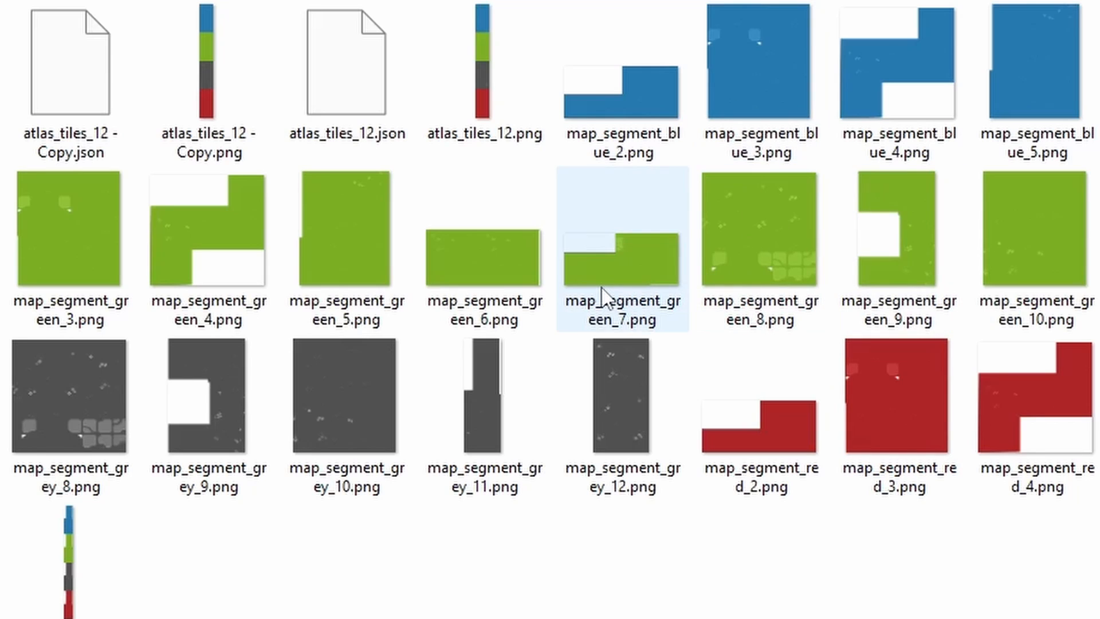
{"action": "left_click", "coordinate": [898, 228]}
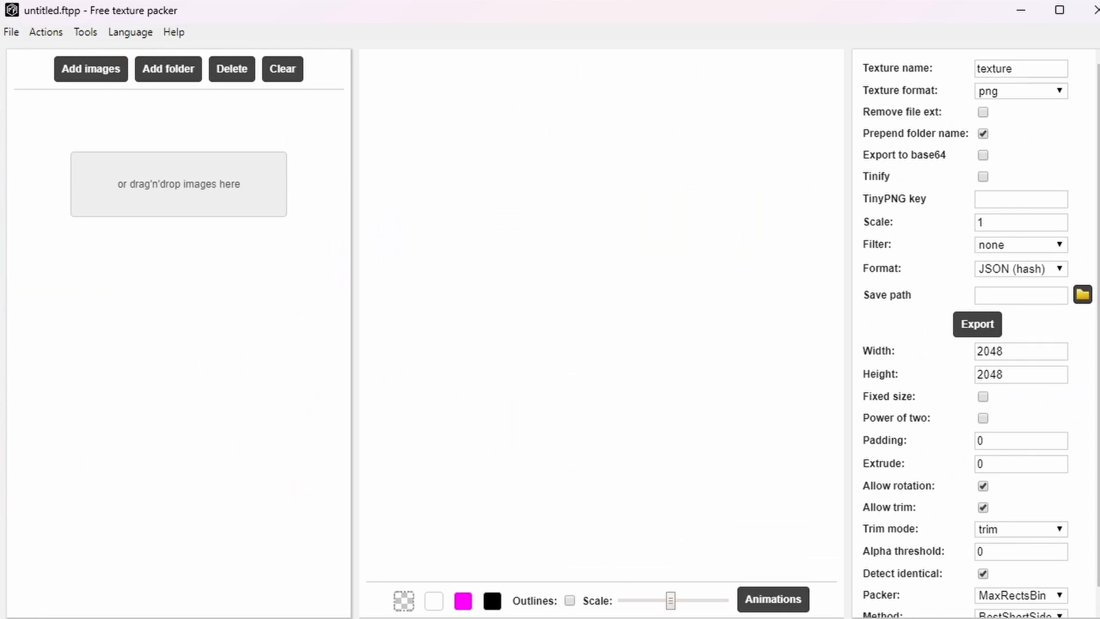
{"action": "mouse_move", "coordinate": [1095, 332]}
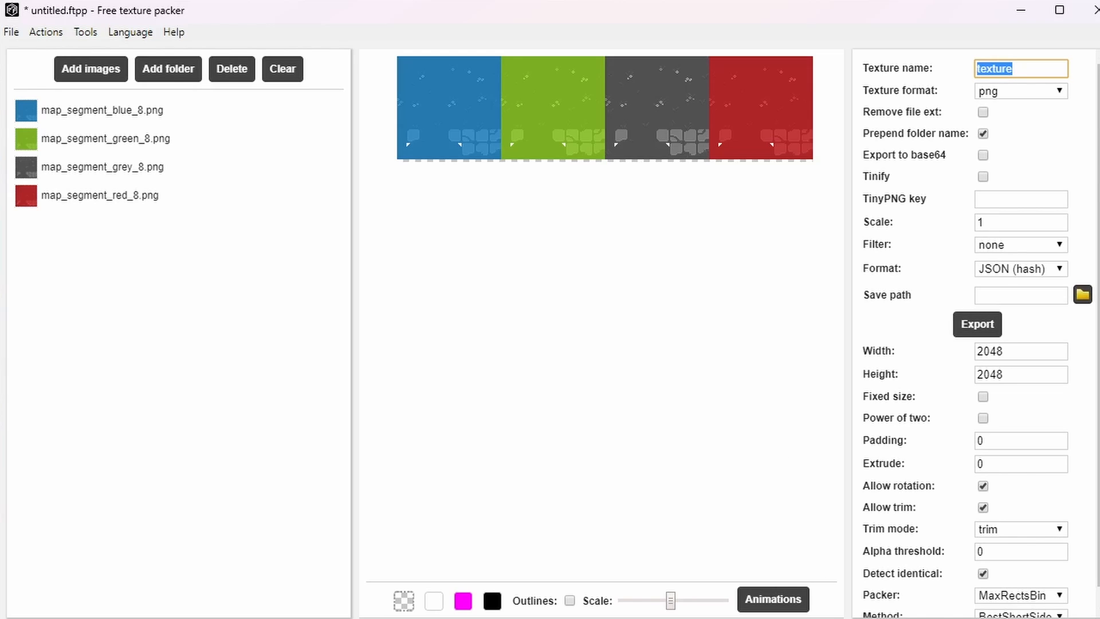
Name the texture atlas_tiles_1 and export the combined atlas.
{"action": "type", "text": "atlas_tiles_"}
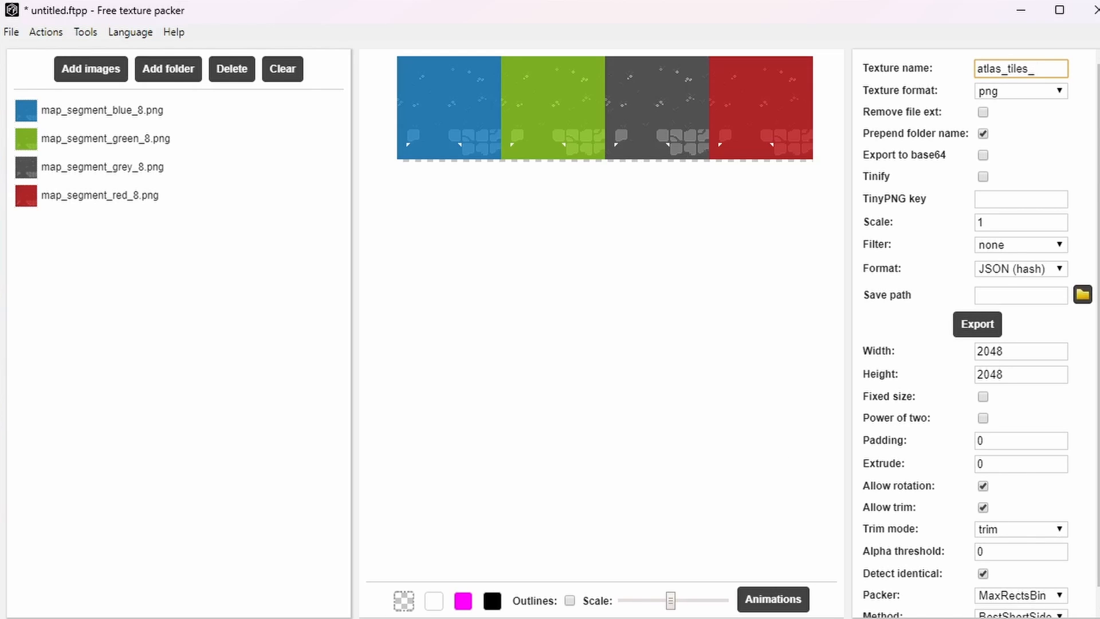
{"action": "type", "text": "1"}
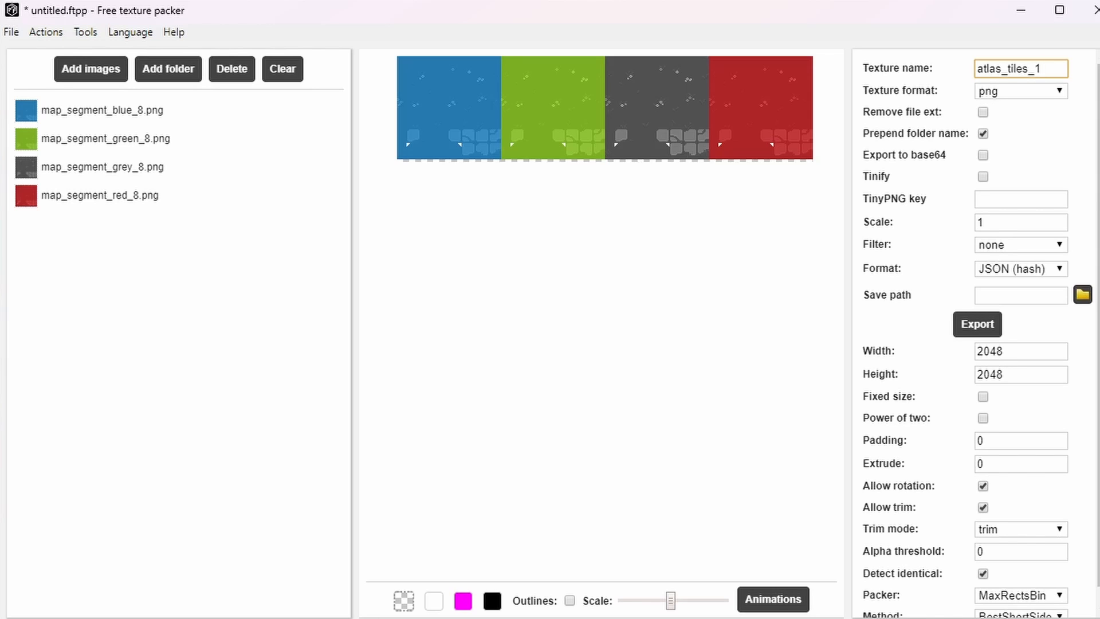
{"action": "left_click", "coordinate": [1082, 295]}
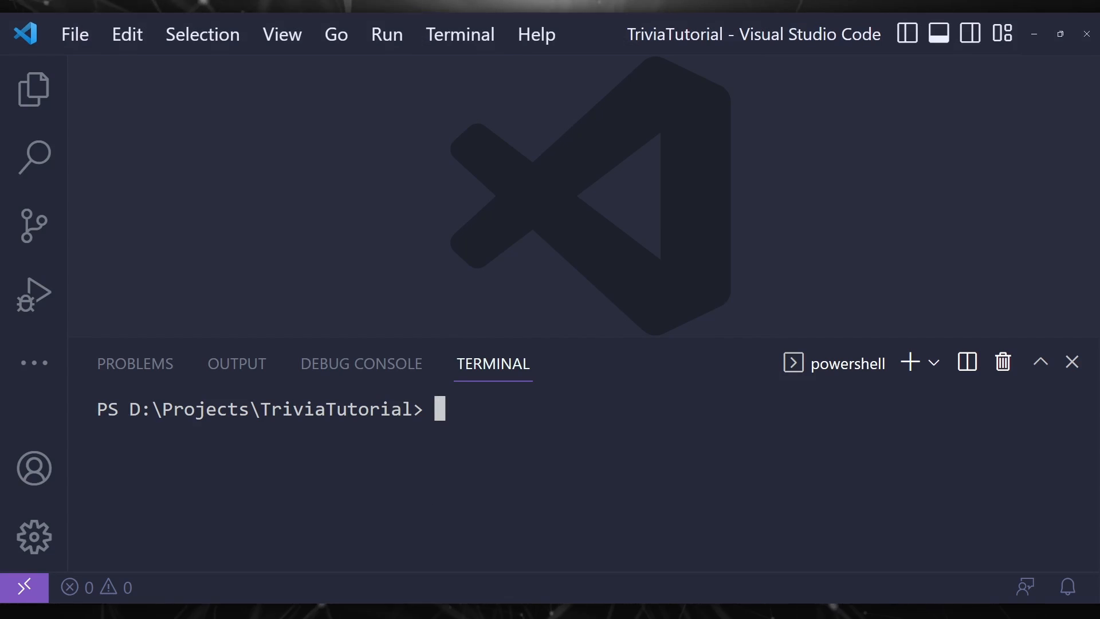
{"action": "type", "text": "npx @urturn/runner init my-game"}
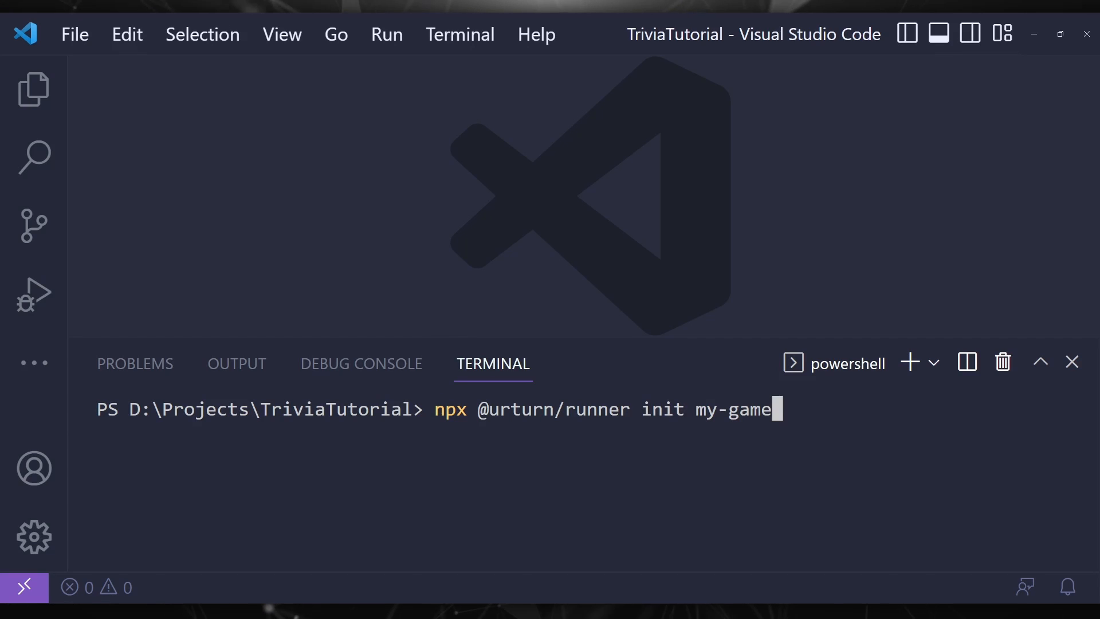
{"action": "key", "text": "Enter"}
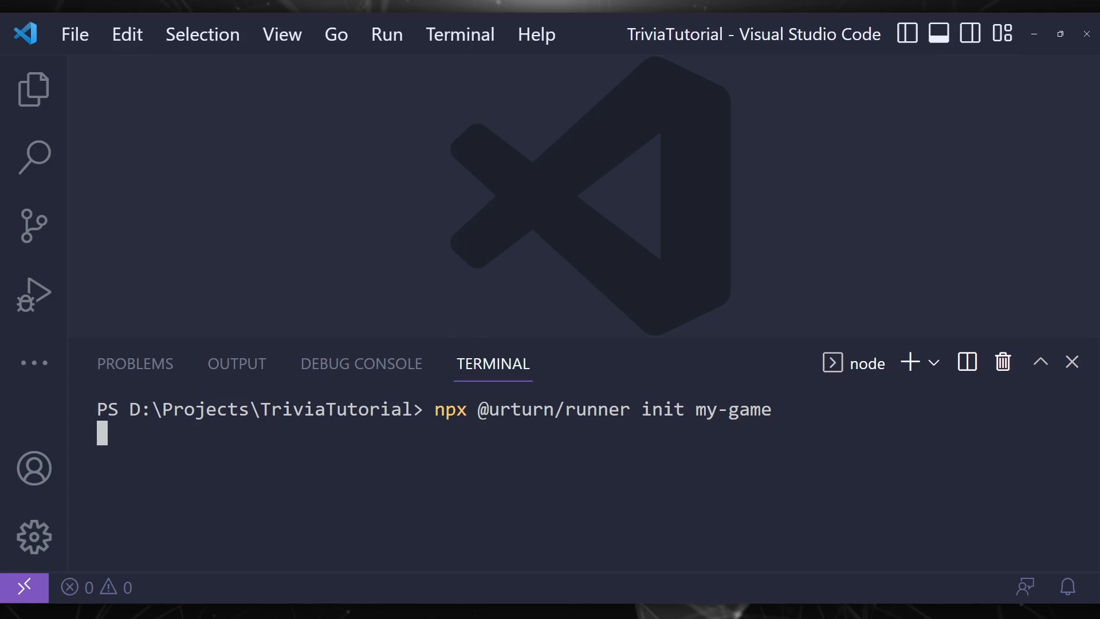
{"action": "key", "text": "Enter"}
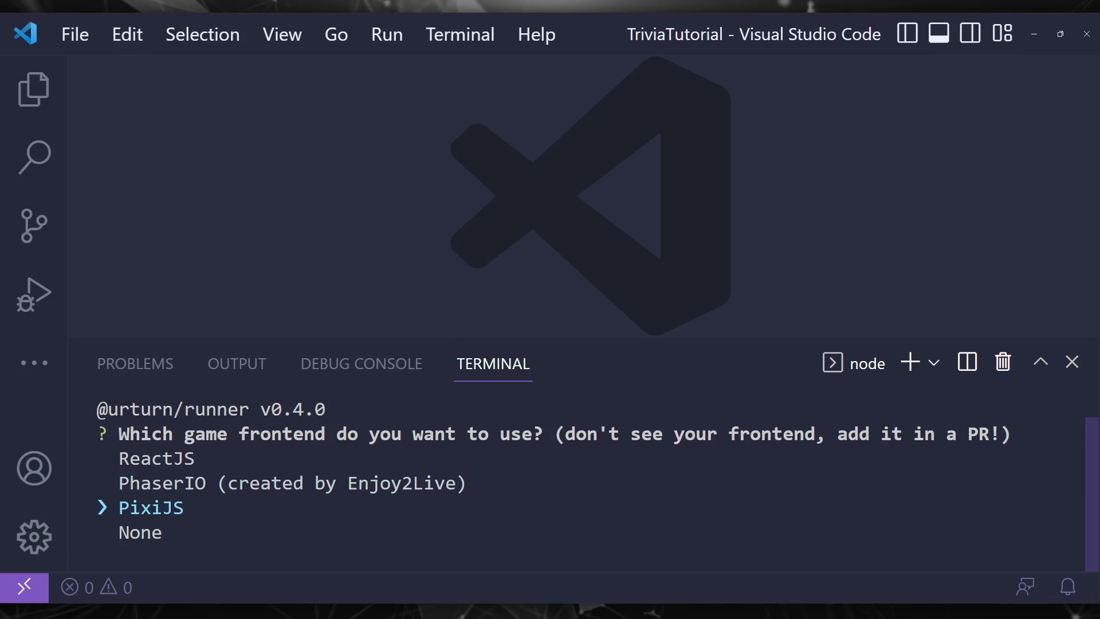
{"action": "key", "text": "Up"}
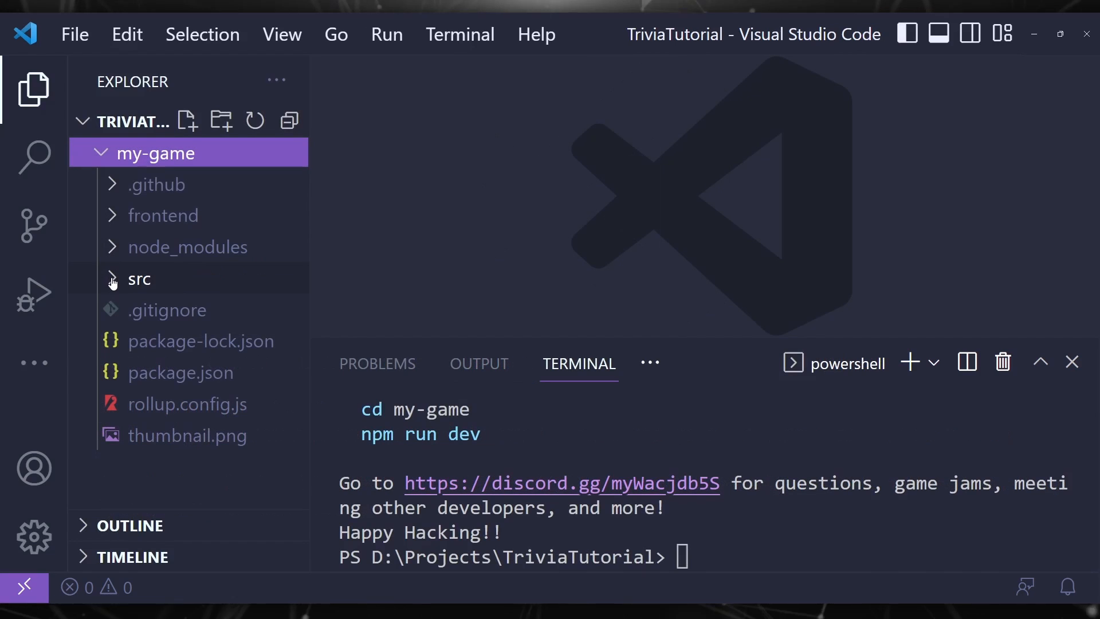
Expand my-game's frontend and src folders in the Explorer.
{"action": "left_click", "coordinate": [163, 215]}
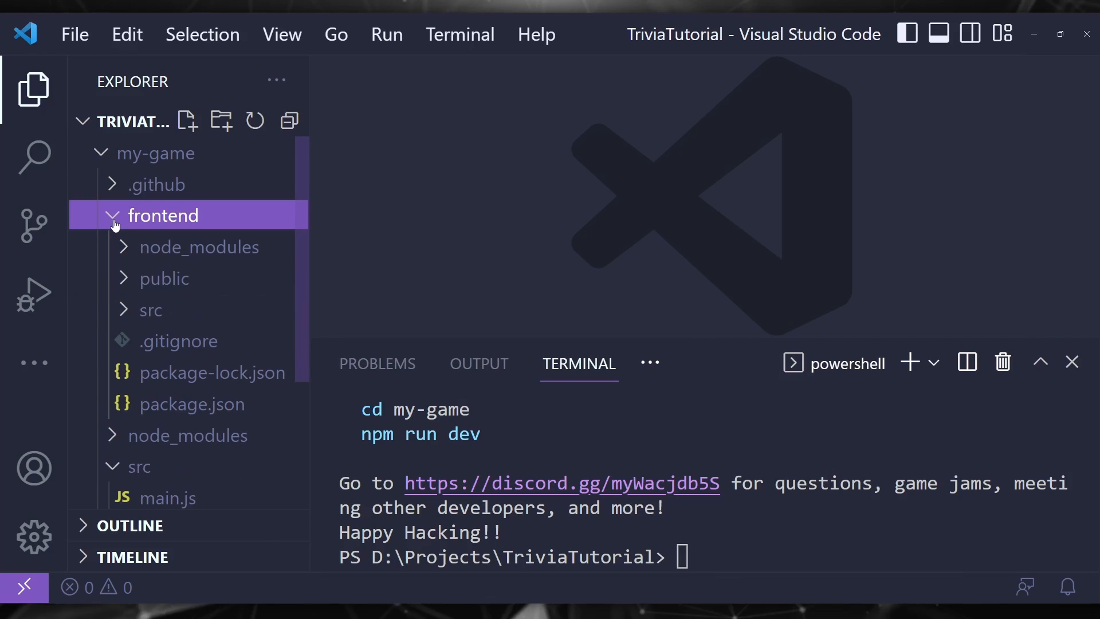
{"action": "left_click", "coordinate": [150, 309]}
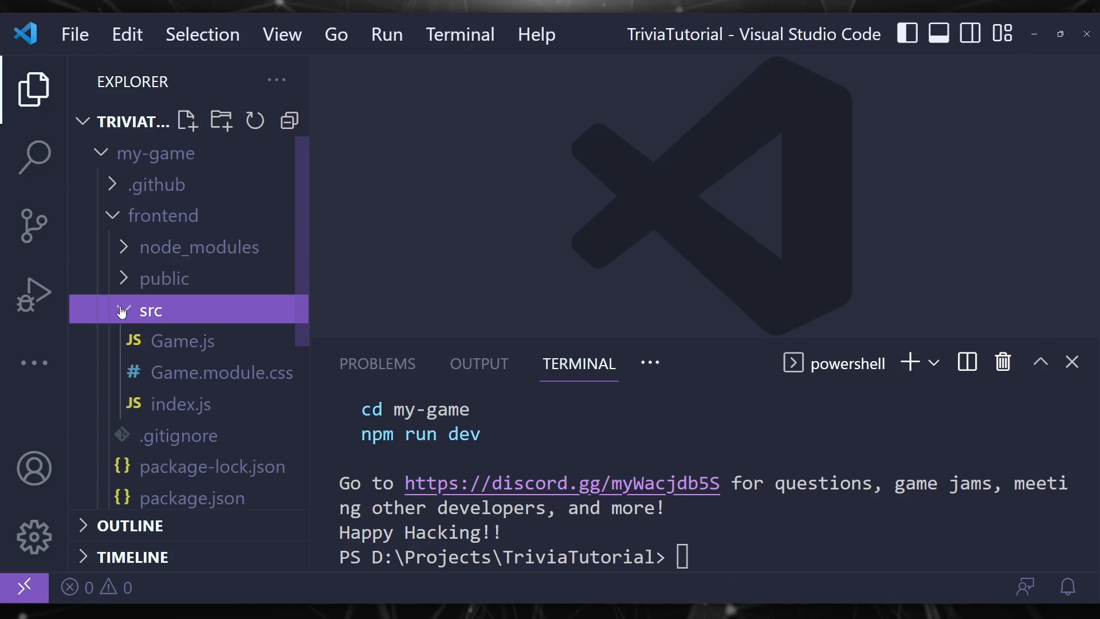
{"action": "left_click", "coordinate": [164, 279]}
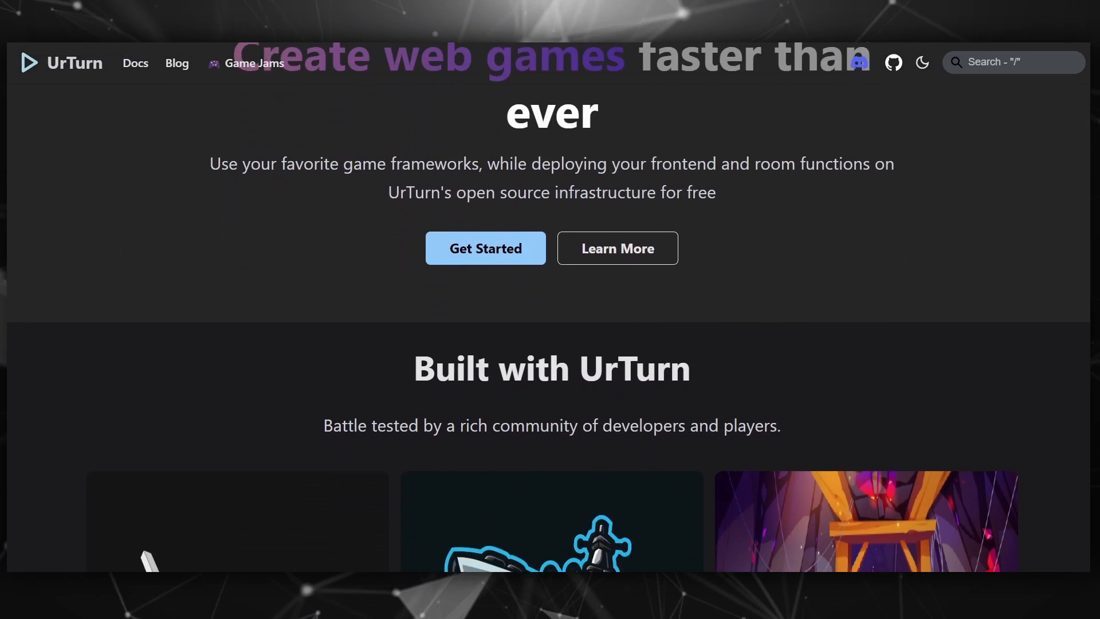
{"action": "scroll", "scroll_direction": "down", "scroll_amount": 3}
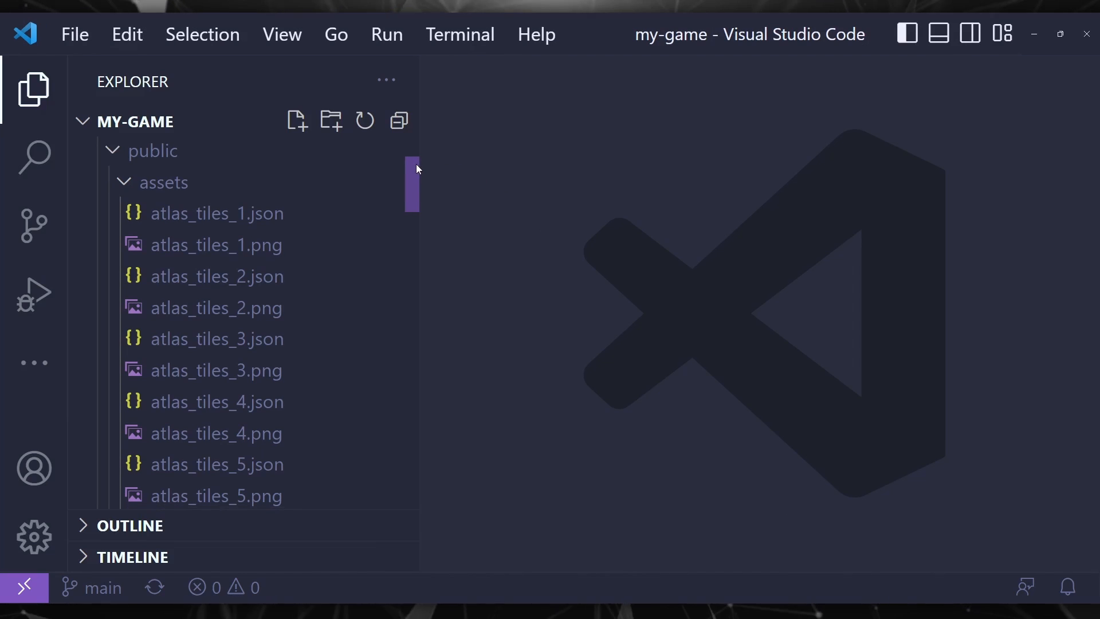
Review App.tsx's 1200x720 PixiJS Application setup, destroy cleanup and canvas ref return.
{"action": "scroll", "scroll_direction": "down", "scroll_amount": 3}
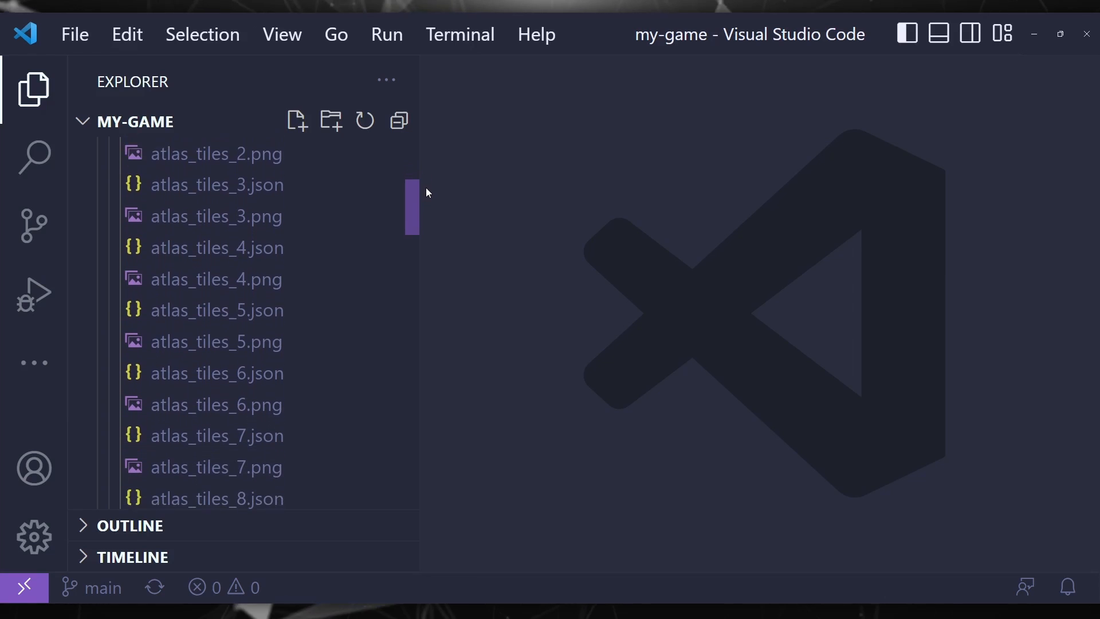
{"action": "scroll", "scroll_direction": "down", "scroll_amount": 3}
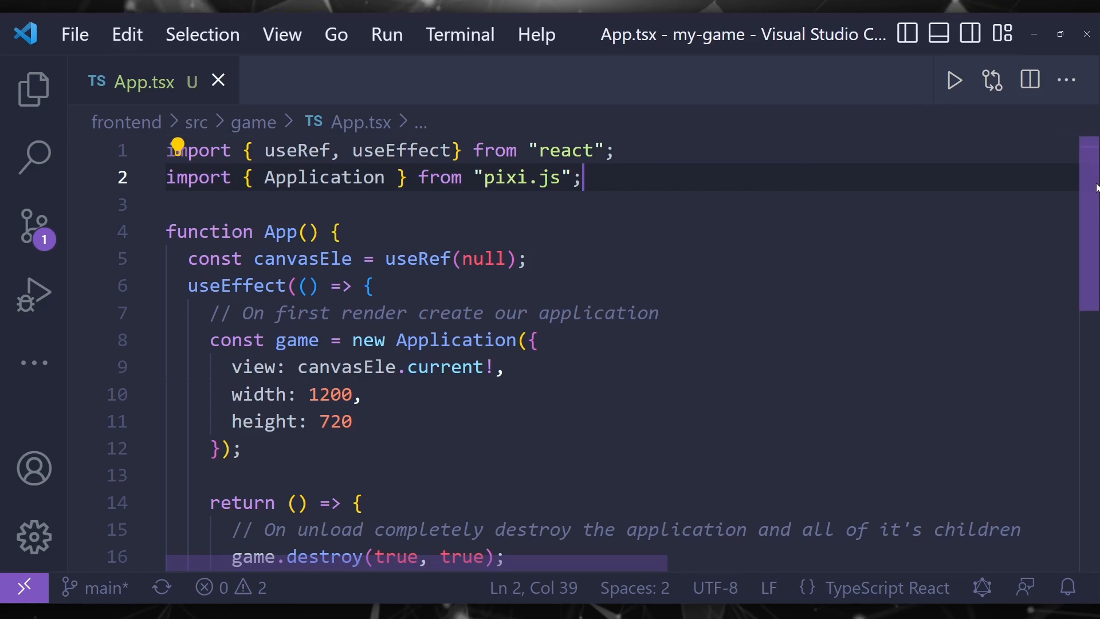
{"action": "scroll", "scroll_direction": "down", "scroll_amount": 3}
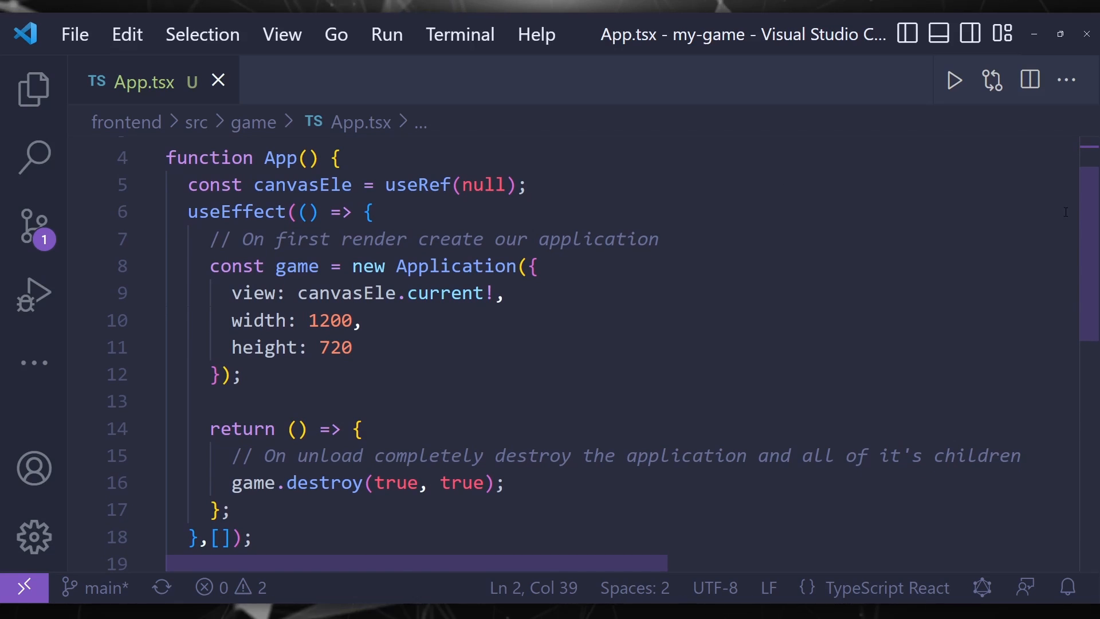
{"action": "scroll", "scroll_direction": "down", "scroll_amount": 3}
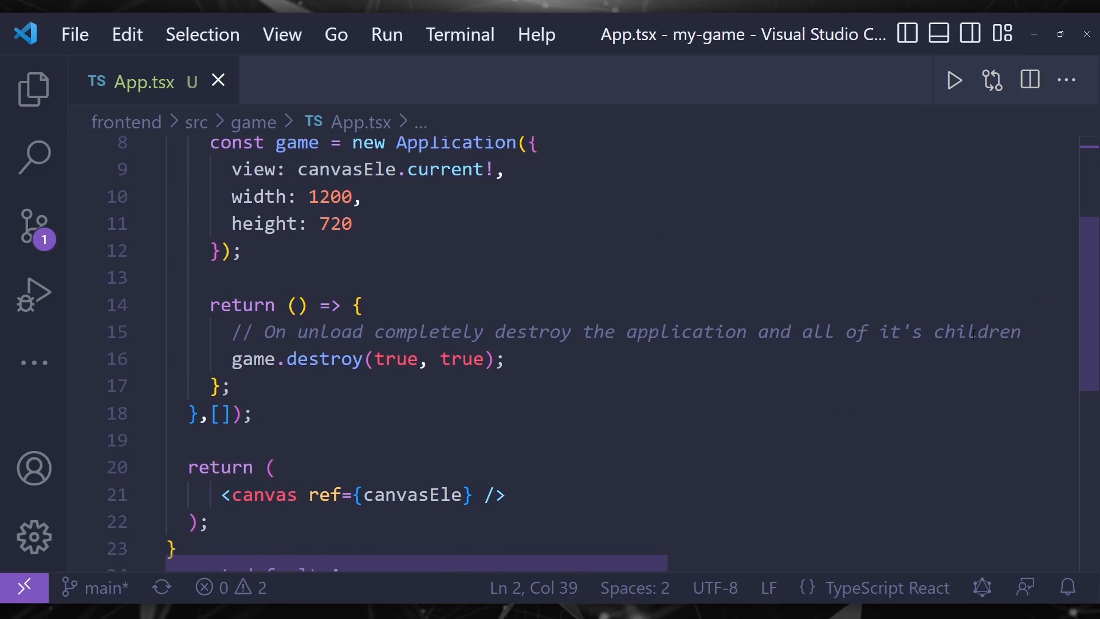
{"action": "left_click", "coordinate": [509, 494]}
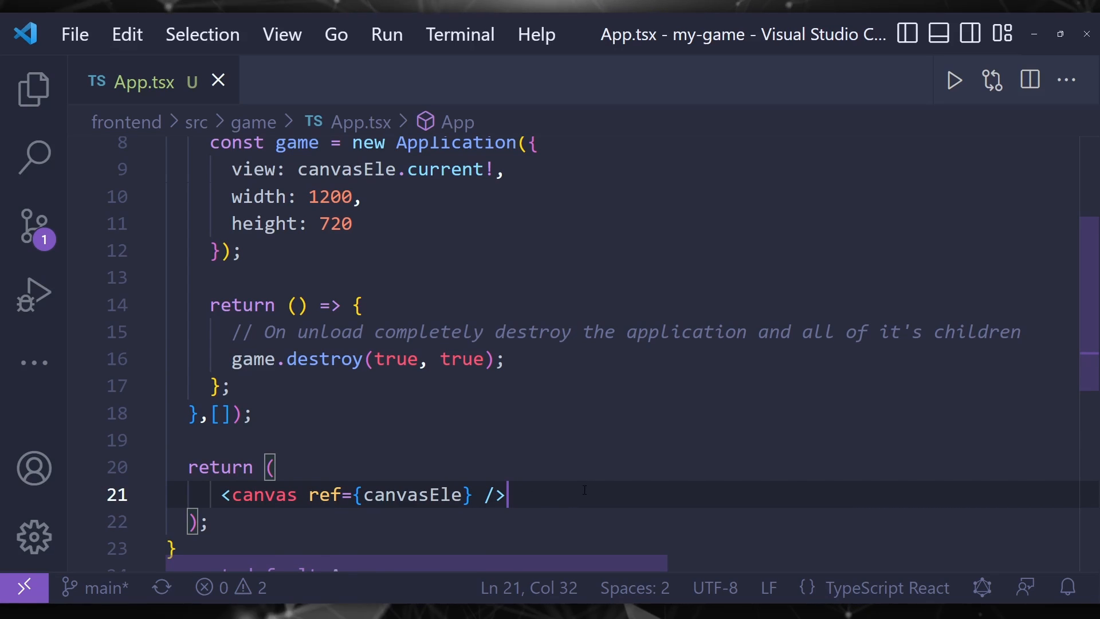
{"action": "scroll", "scroll_direction": "up", "scroll_amount": 3}
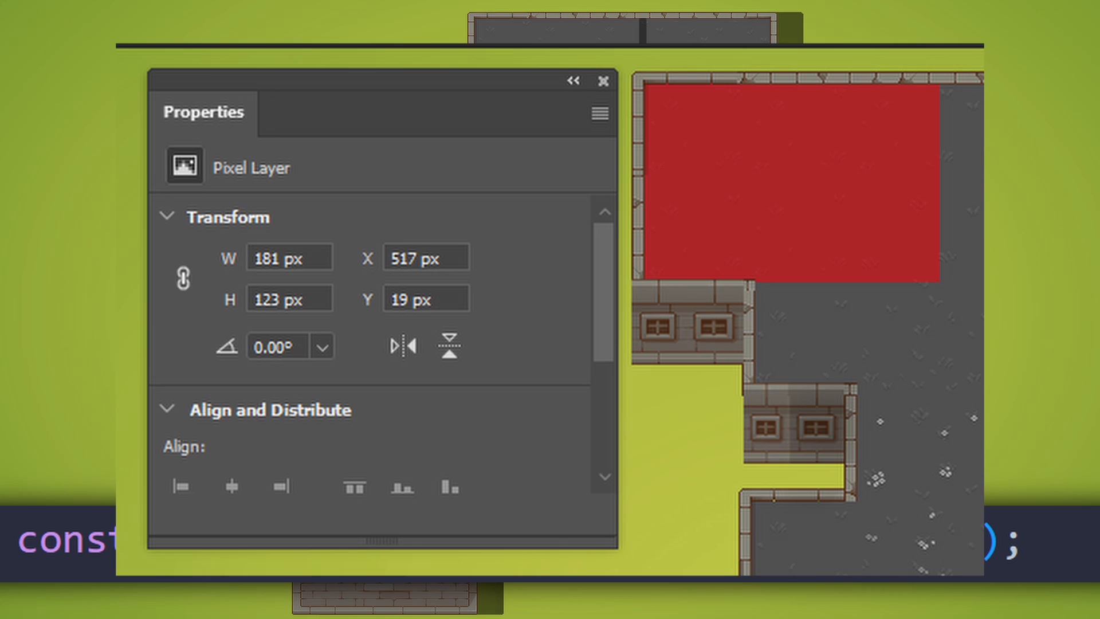
Select the red rectangle layer to read its 181x123 px size at X 517, Y 19.
{"action": "left_click", "coordinate": [603, 79]}
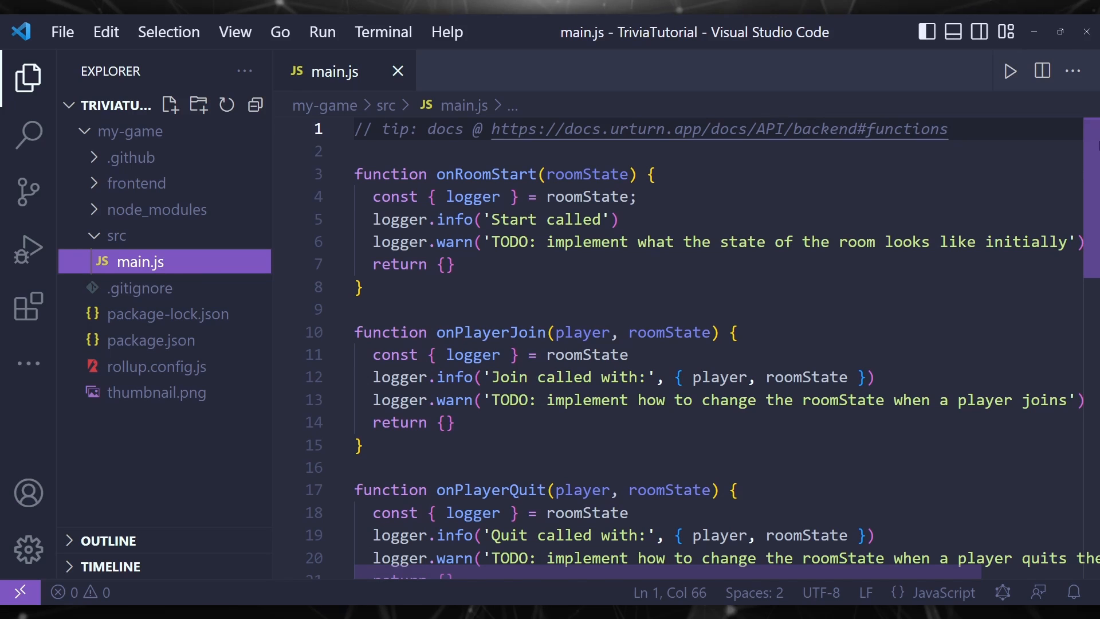
Scroll down to the running Trivia login screen with its empty Username field.
{"action": "scroll", "scroll_direction": "down", "scroll_amount": 3}
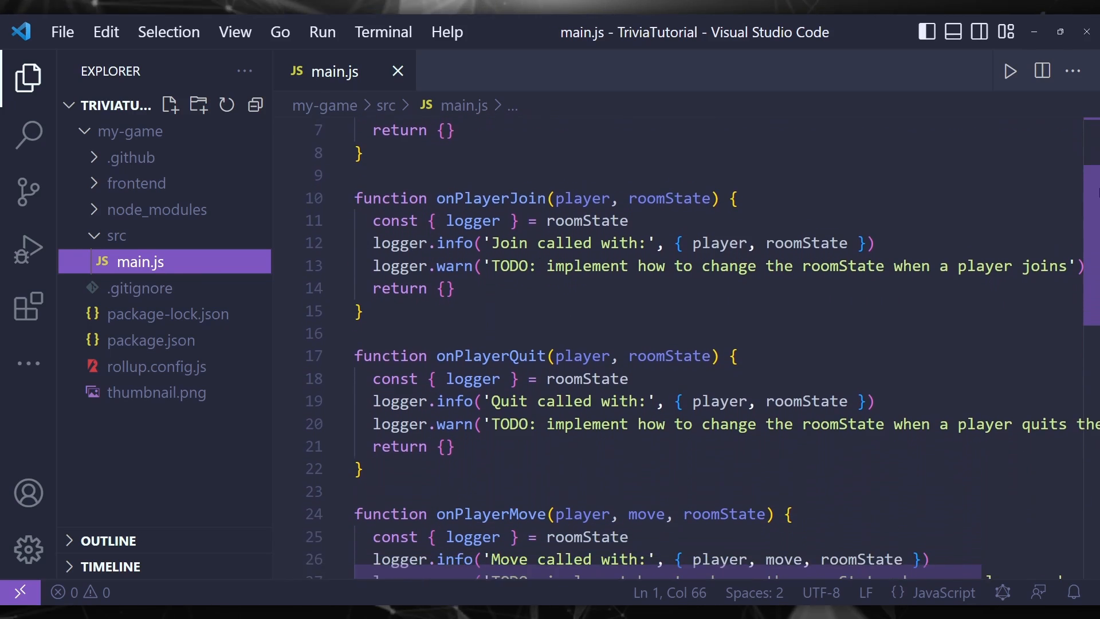
{"action": "scroll", "scroll_direction": "down", "scroll_amount": 3}
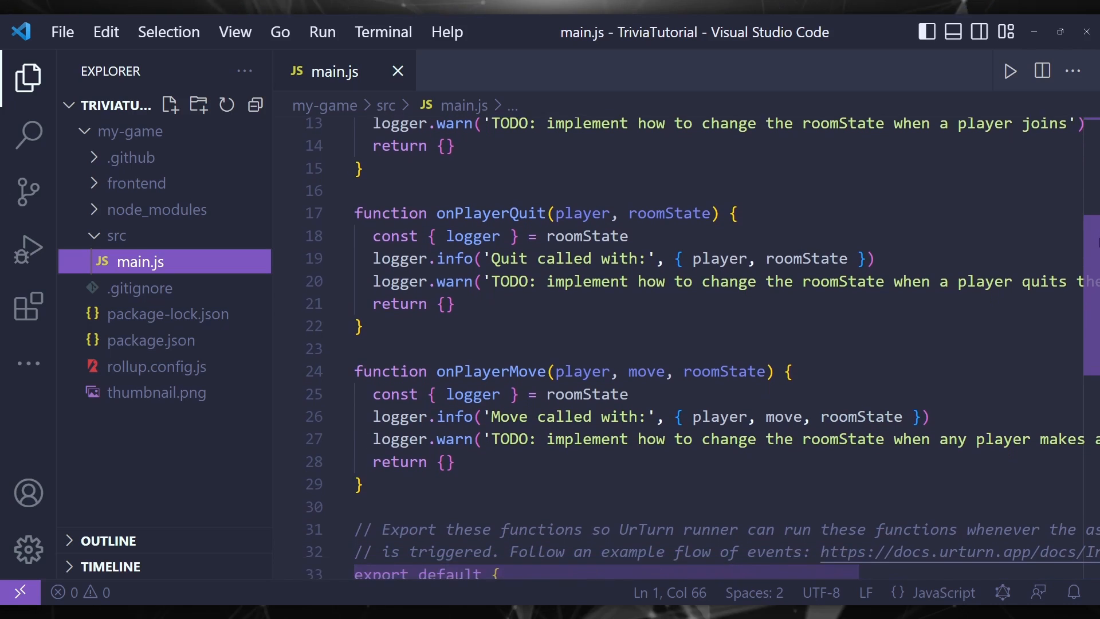
{"action": "scroll", "scroll_direction": "down", "scroll_amount": 3}
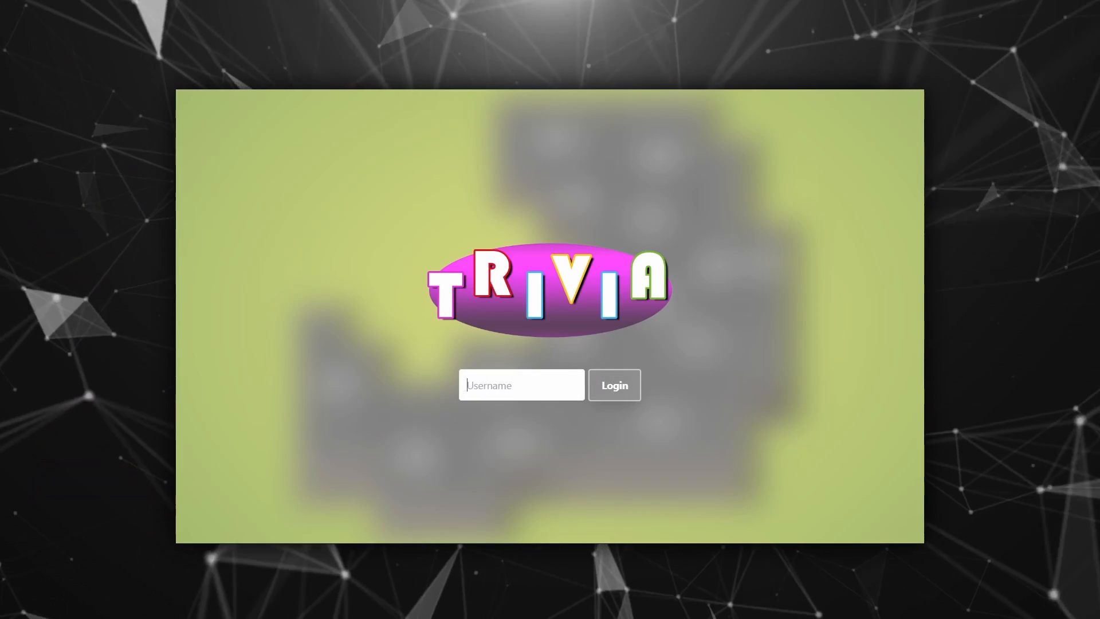
Log in as Player1 and wait in the lobby listing Tom, Player1 and Player2.
{"action": "type", "text": "Player1"}
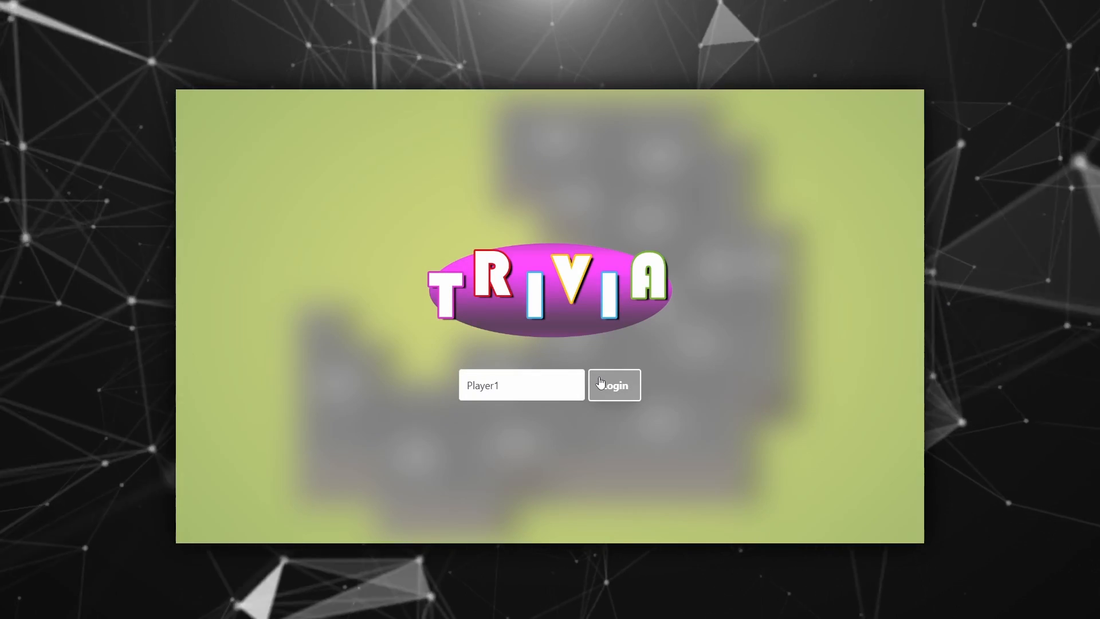
{"action": "left_click", "coordinate": [614, 384]}
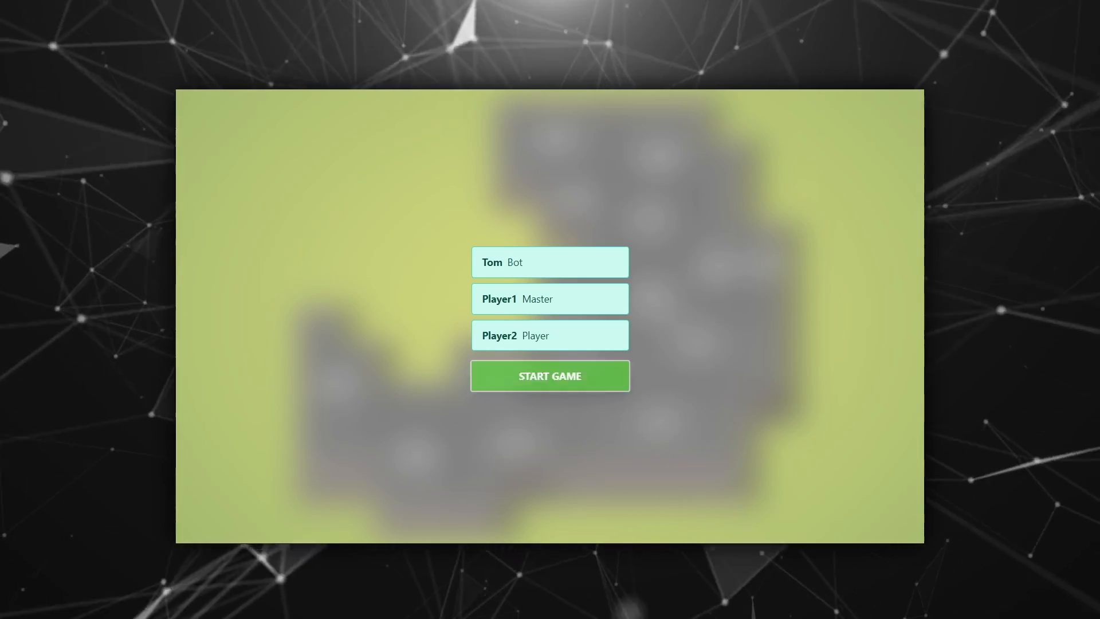
{"action": "left_click", "coordinate": [550, 376]}
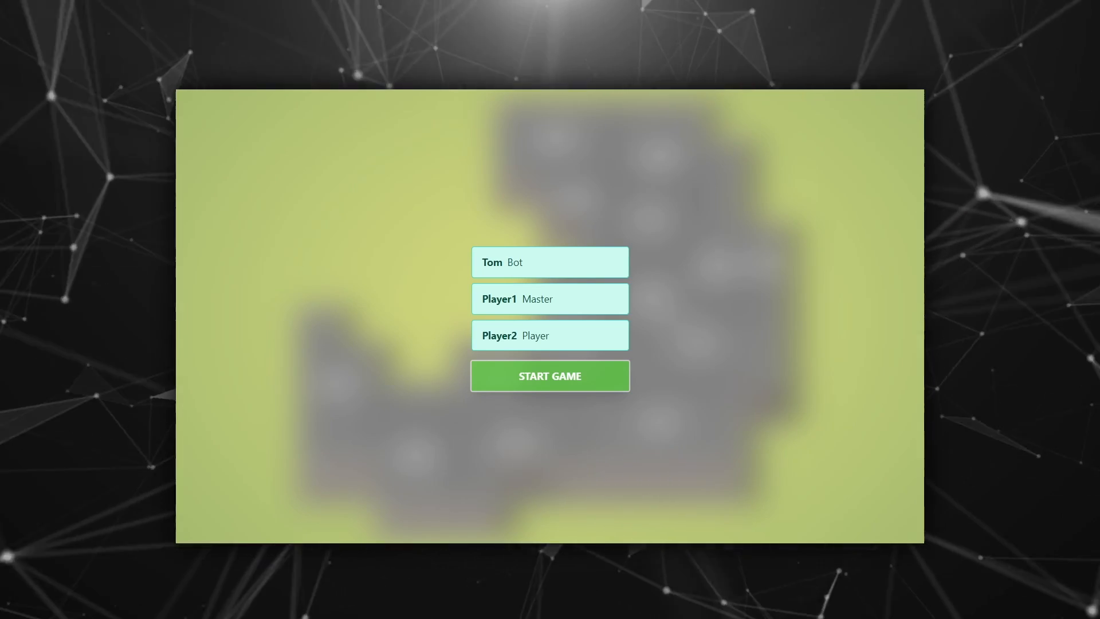
{"action": "left_click", "coordinate": [550, 375]}
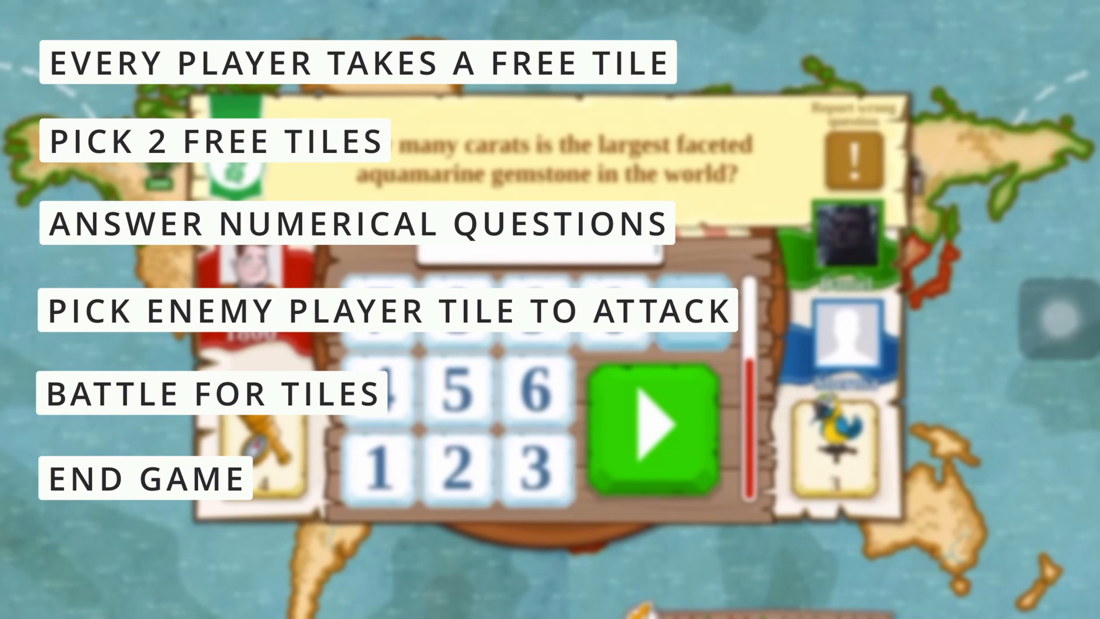
{"action": "left_click", "coordinate": [650, 432]}
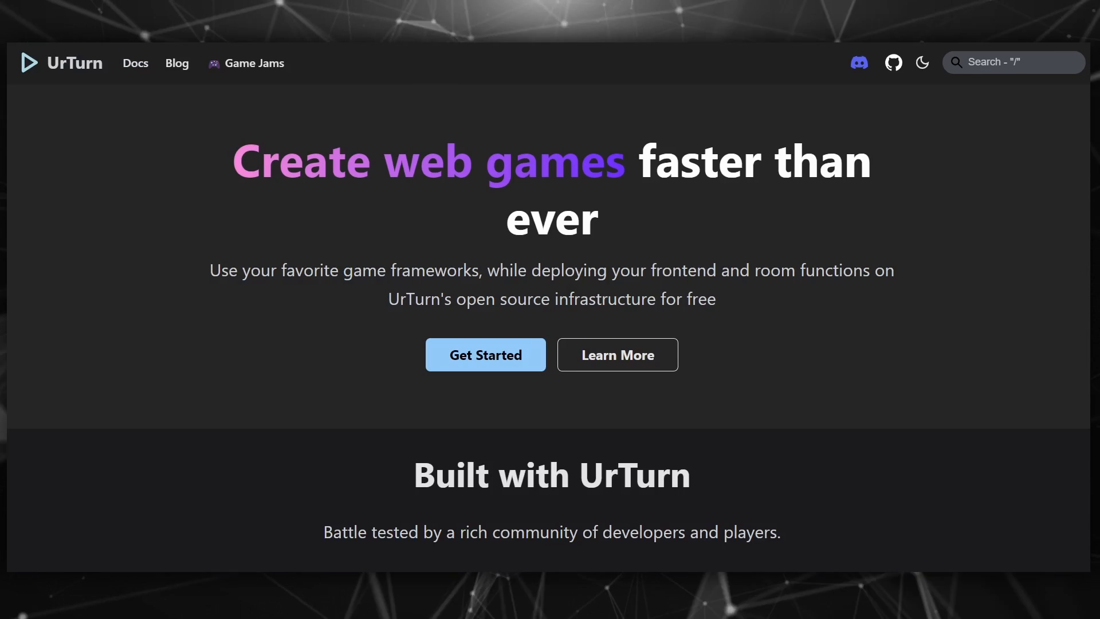
Scroll the UrTurn homepage past the built games to the Got Any Questions section.
{"action": "scroll", "scroll_direction": "down", "scroll_amount": 3}
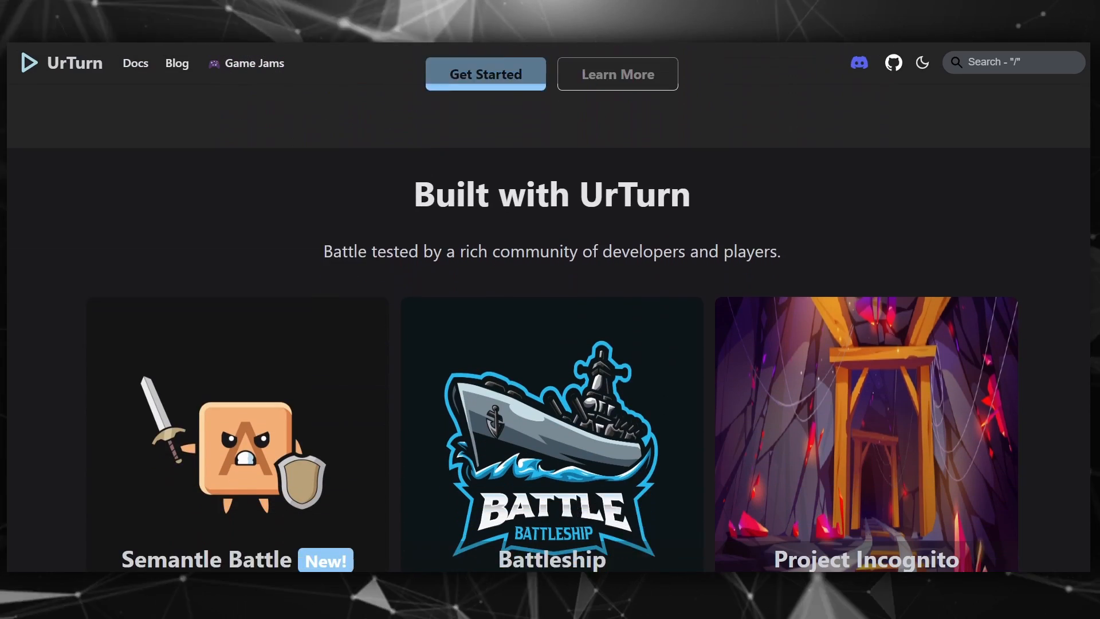
{"action": "scroll", "scroll_direction": "down", "scroll_amount": 3}
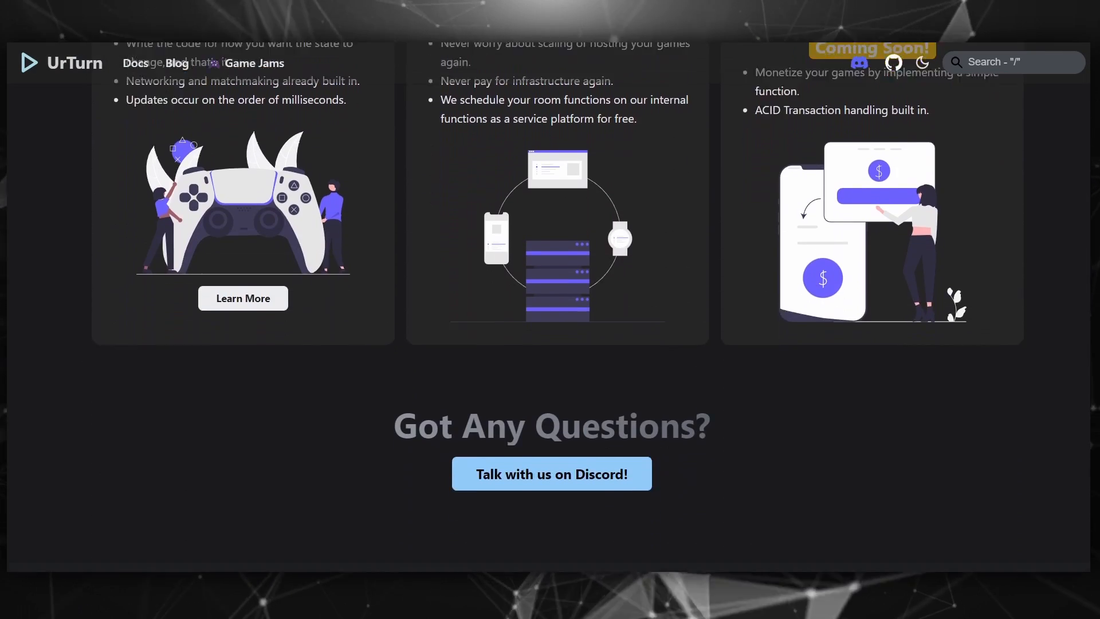
{"action": "scroll", "scroll_direction": "up", "scroll_amount": 3}
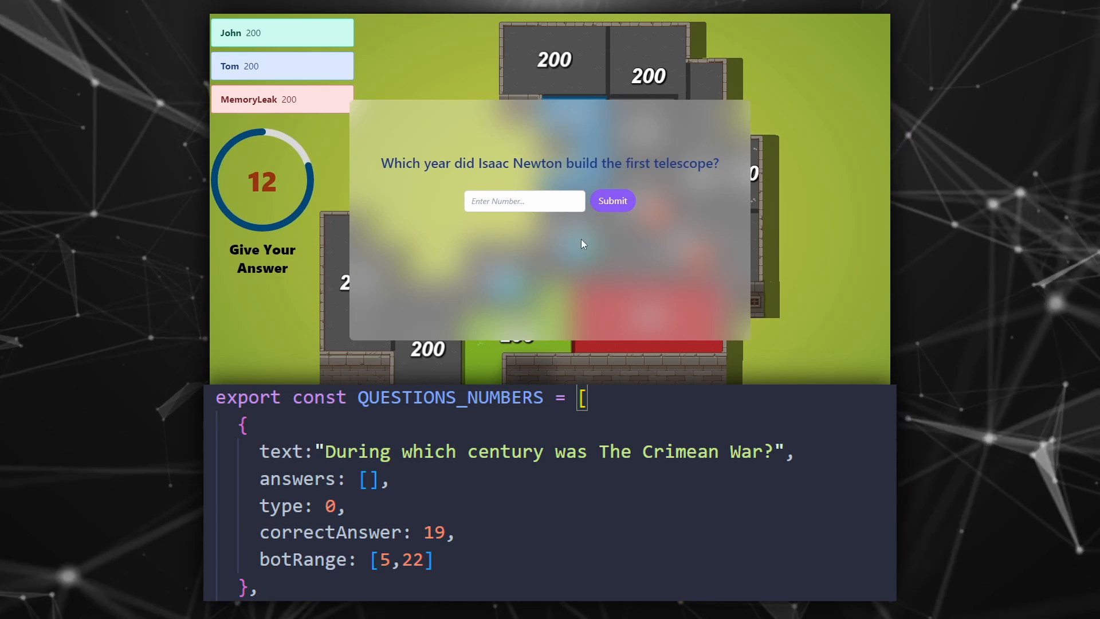
Enter 1666 for the Isaac Newton telescope question and submit it.
{"action": "type", "text": "16"}
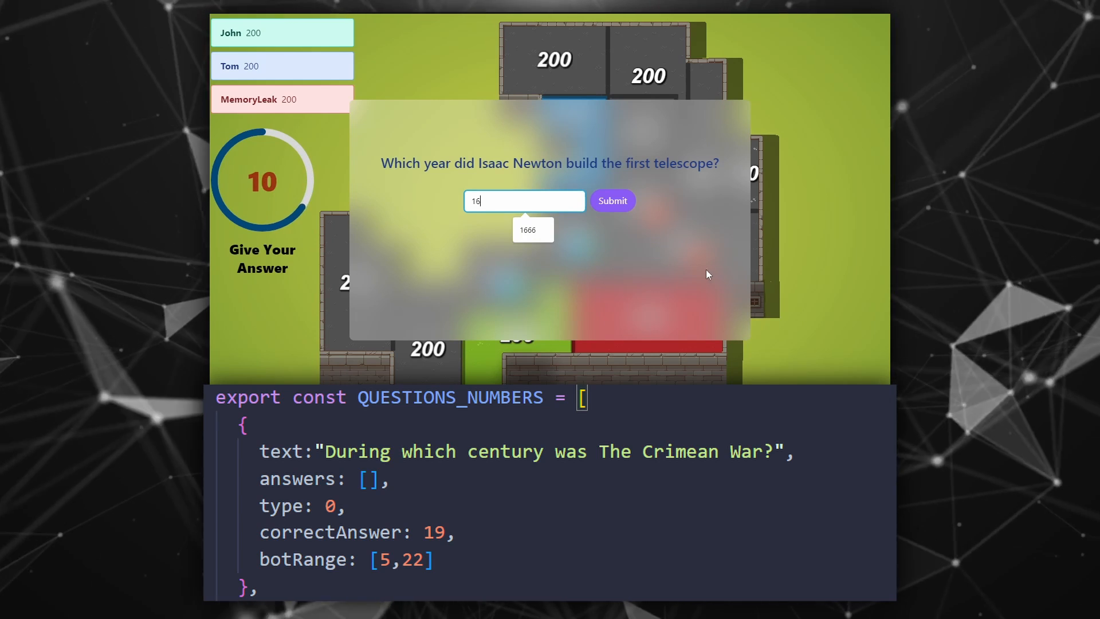
{"action": "left_click", "coordinate": [532, 229]}
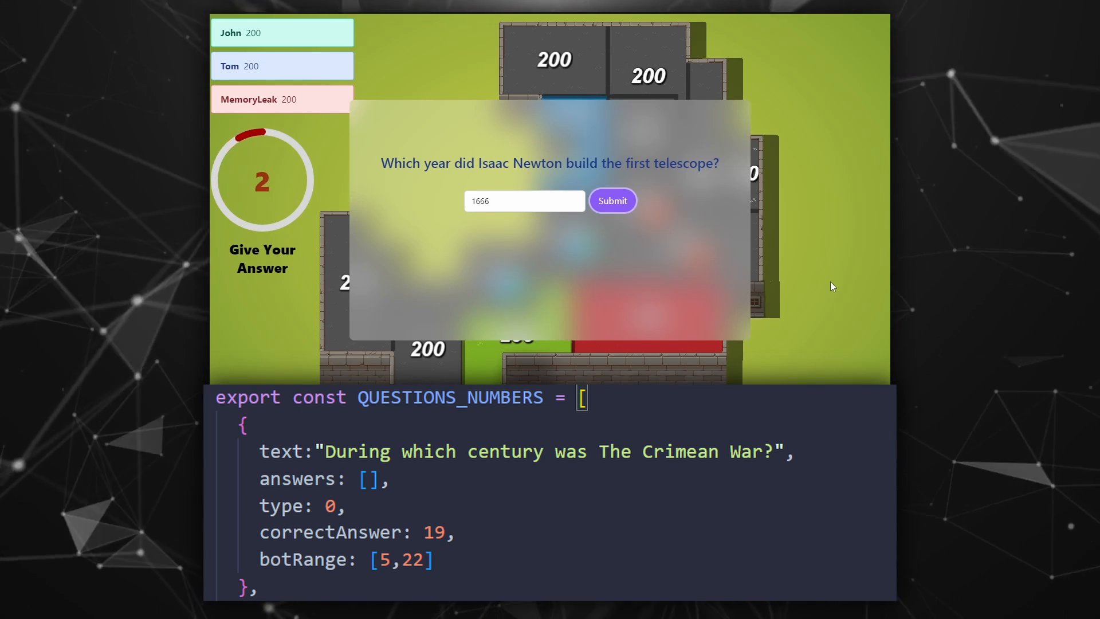
{"action": "left_click", "coordinate": [612, 201]}
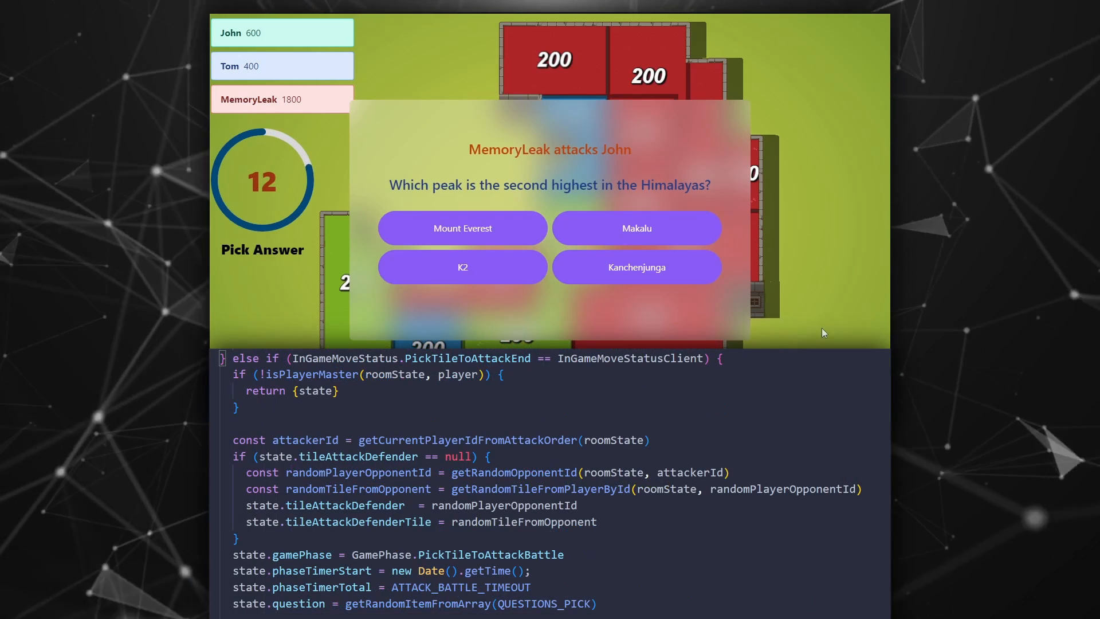
Answer K2 for the second-highest Himalayan peak and await the Battle Results.
{"action": "left_click", "coordinate": [463, 266]}
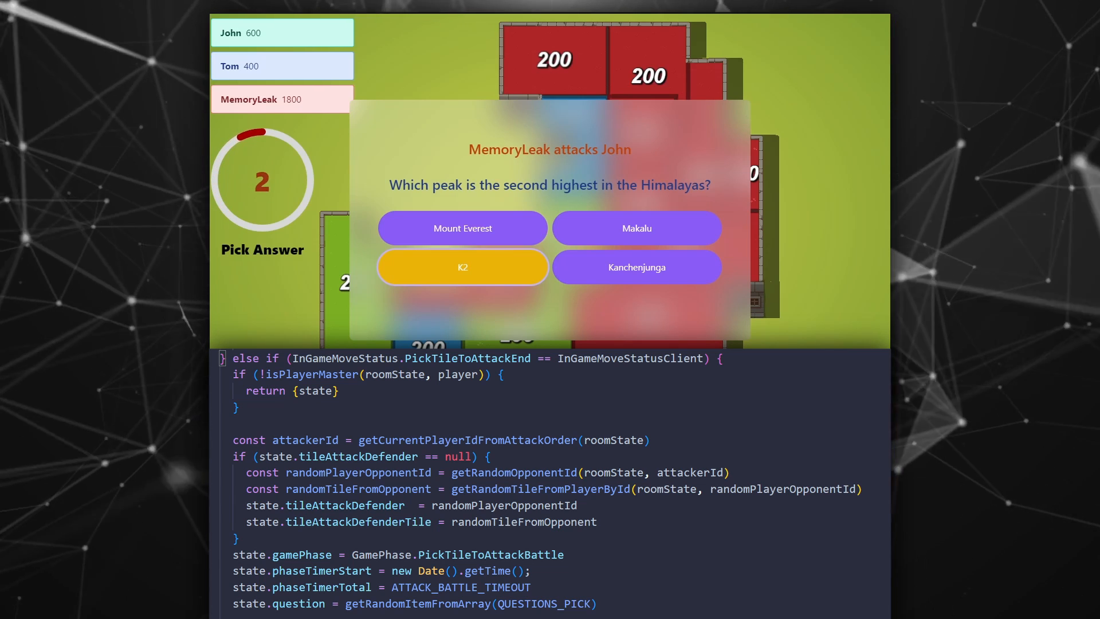
{"action": "left_click", "coordinate": [462, 267]}
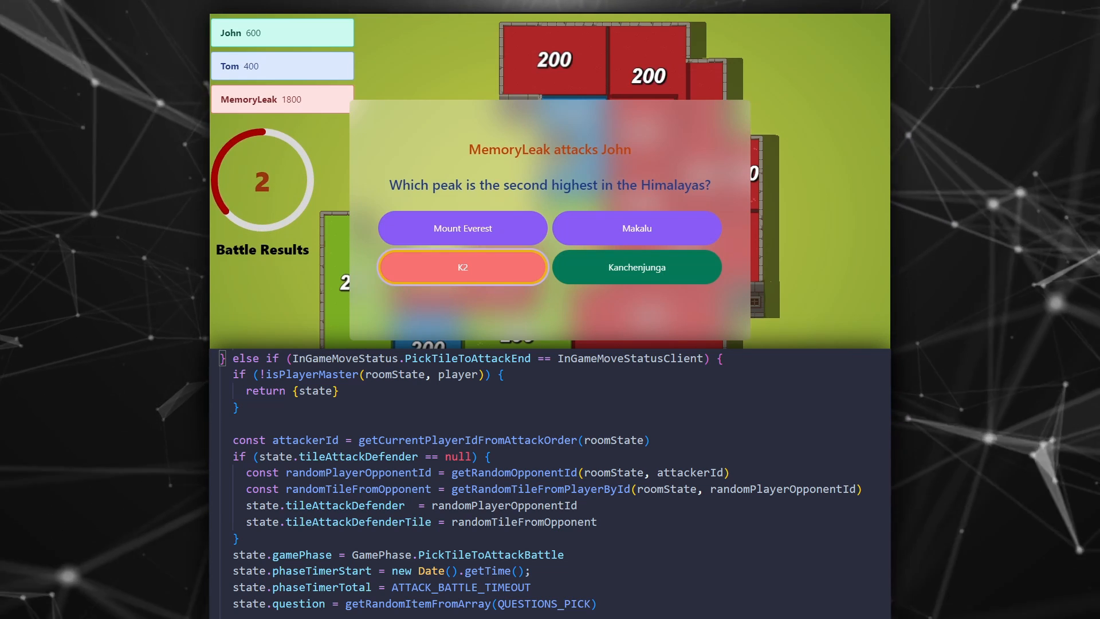
{"action": "left_click", "coordinate": [463, 267]}
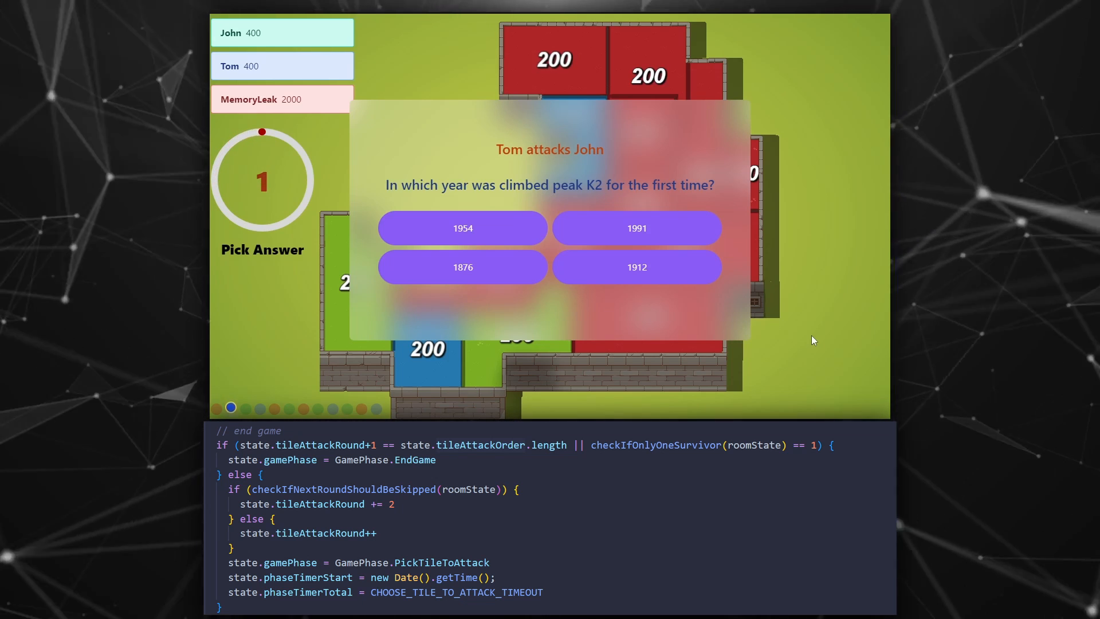
Watch the K2 and Harry Potter bot battles resolve until tile selection returns.
{"action": "left_click", "coordinate": [463, 228]}
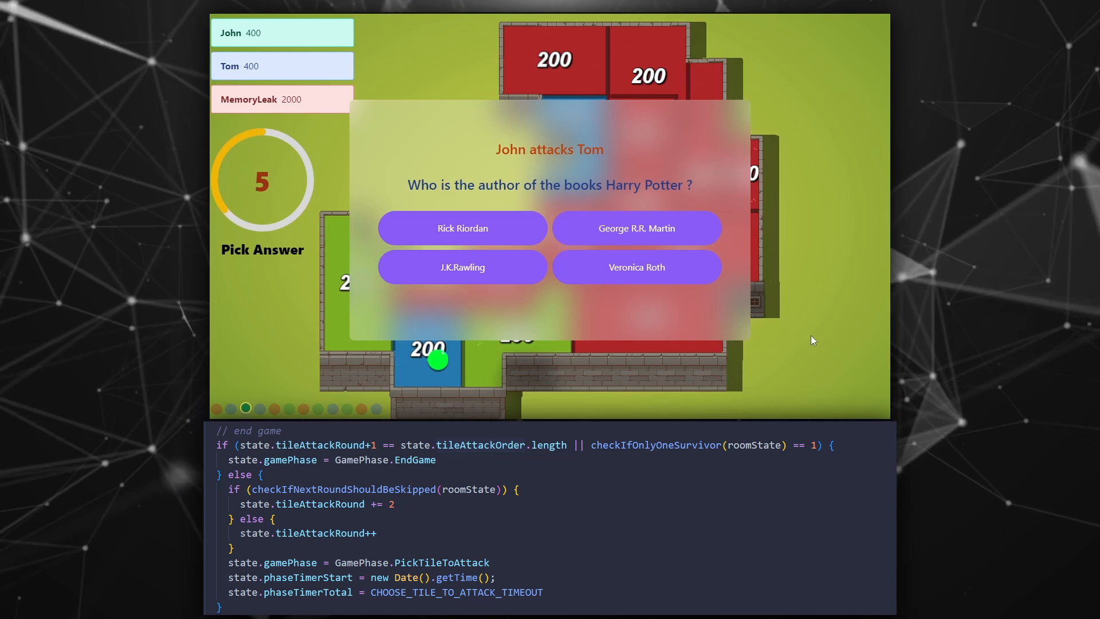
{"action": "mouse_move", "coordinate": [847, 352]}
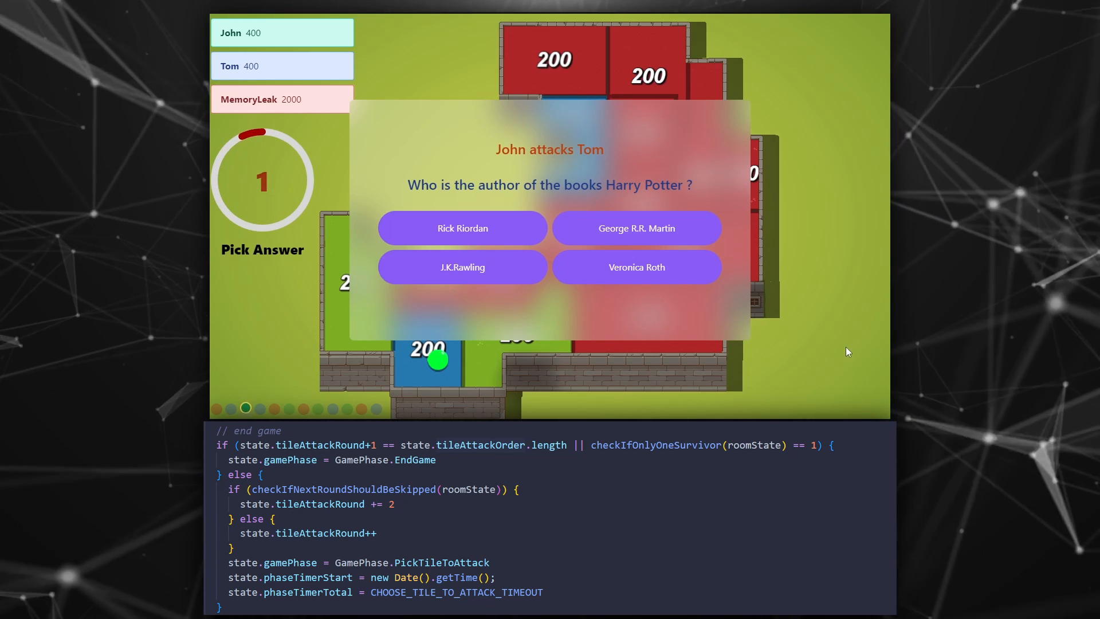
{"action": "left_click", "coordinate": [463, 266]}
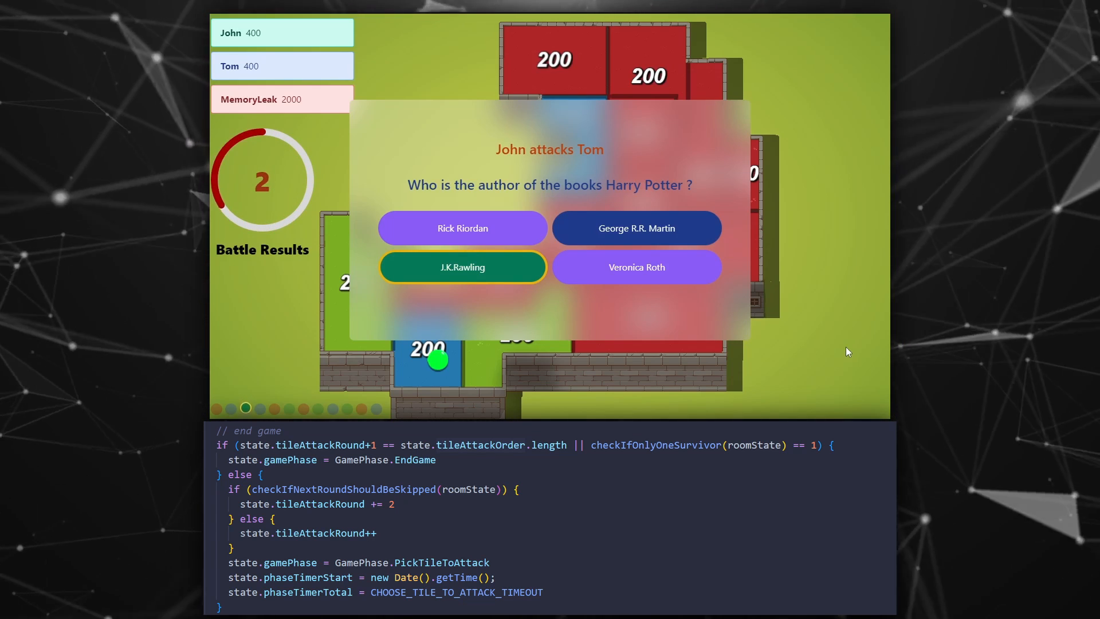
{"action": "left_click", "coordinate": [463, 267]}
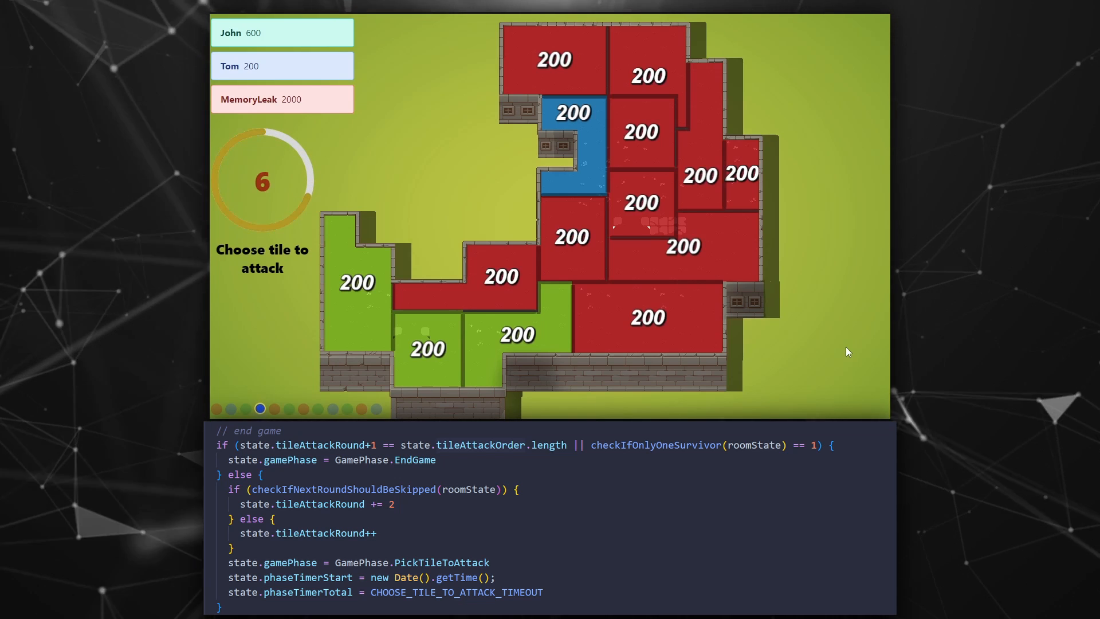
{"action": "mouse_move", "coordinate": [811, 362]}
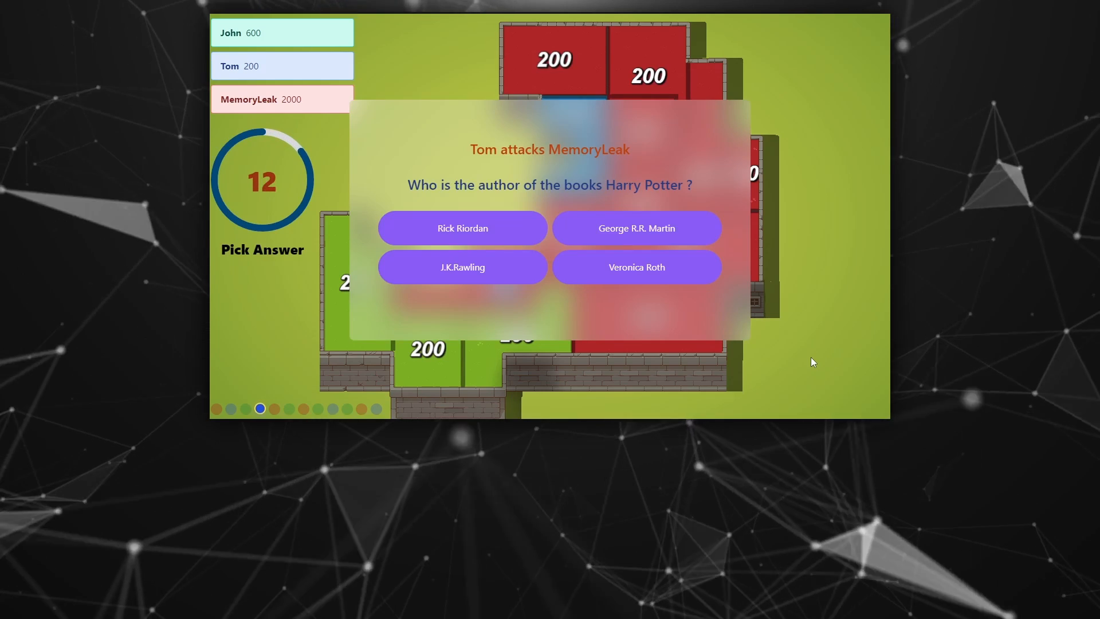
Answer the Harry Potter author question in the defending battle against Tom.
{"action": "left_click", "coordinate": [463, 267]}
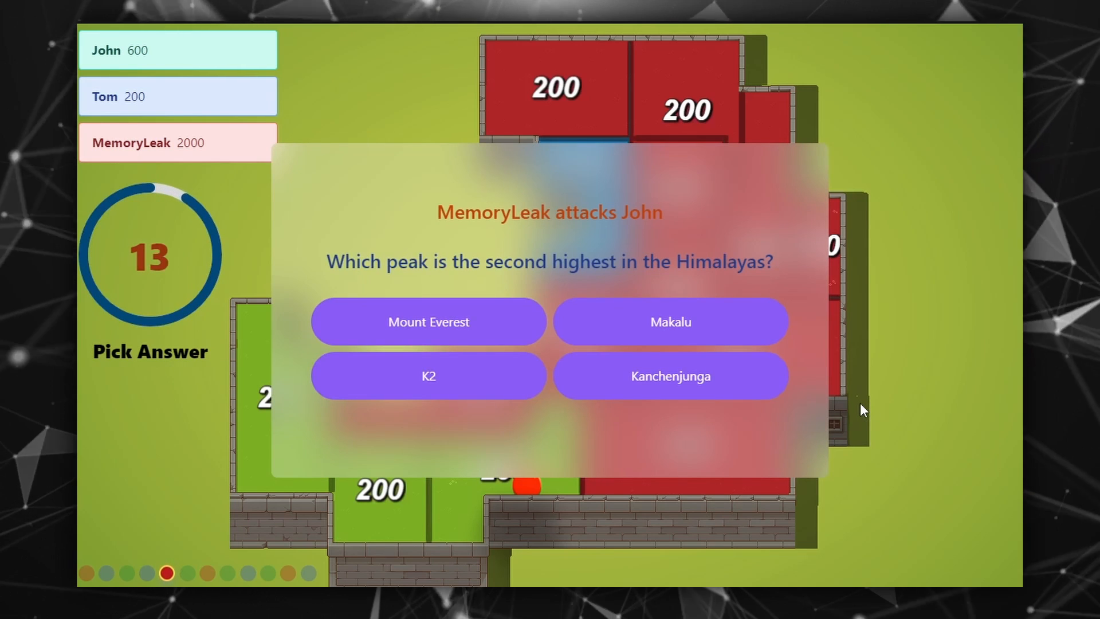
Answer K2 in the Himalayan peak battle and let it resolve.
{"action": "left_click", "coordinate": [428, 375]}
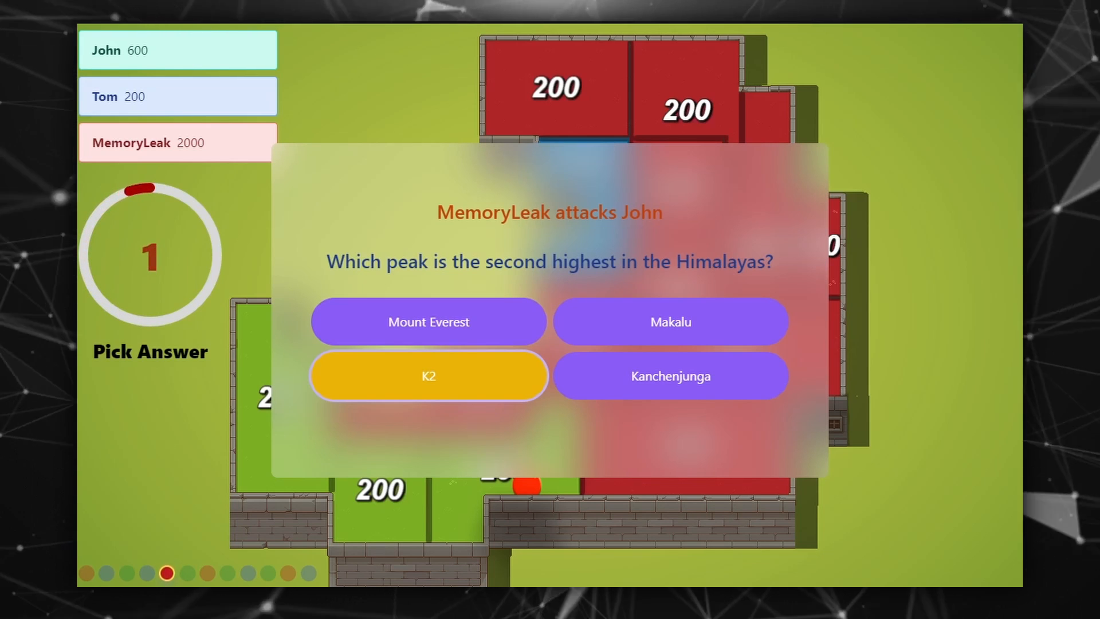
{"action": "left_click", "coordinate": [428, 376]}
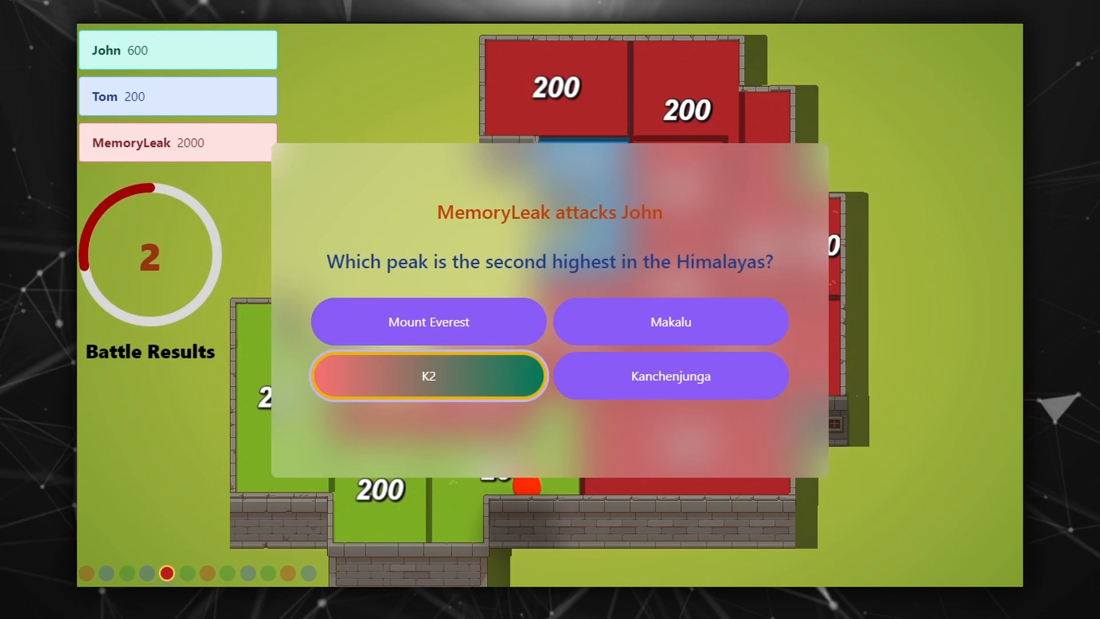
{"action": "left_click", "coordinate": [428, 374]}
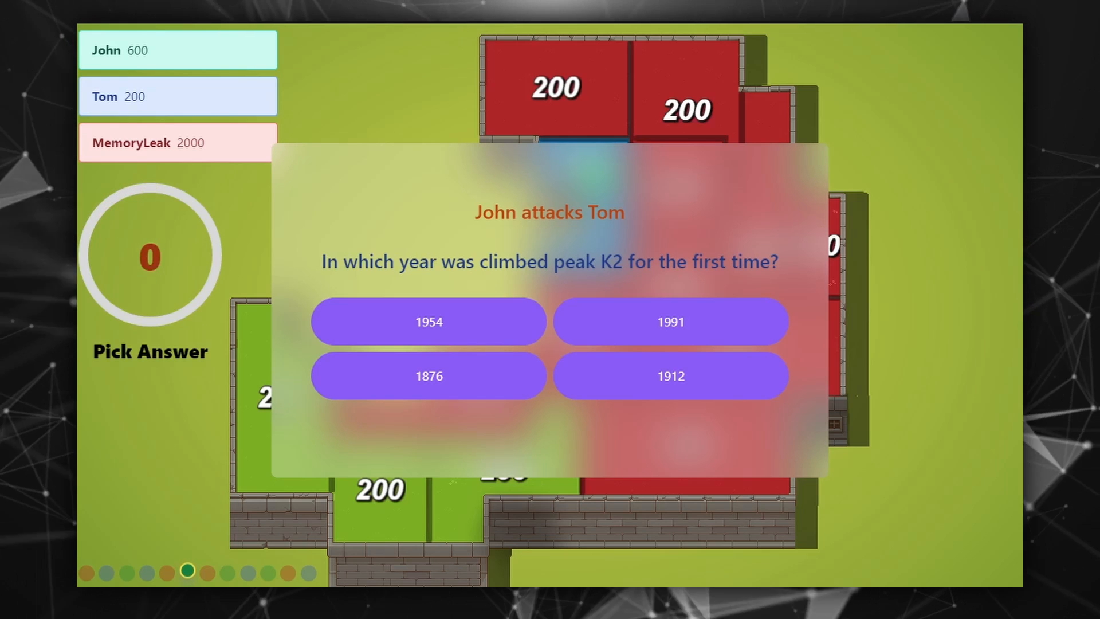
{"action": "left_click", "coordinate": [429, 320]}
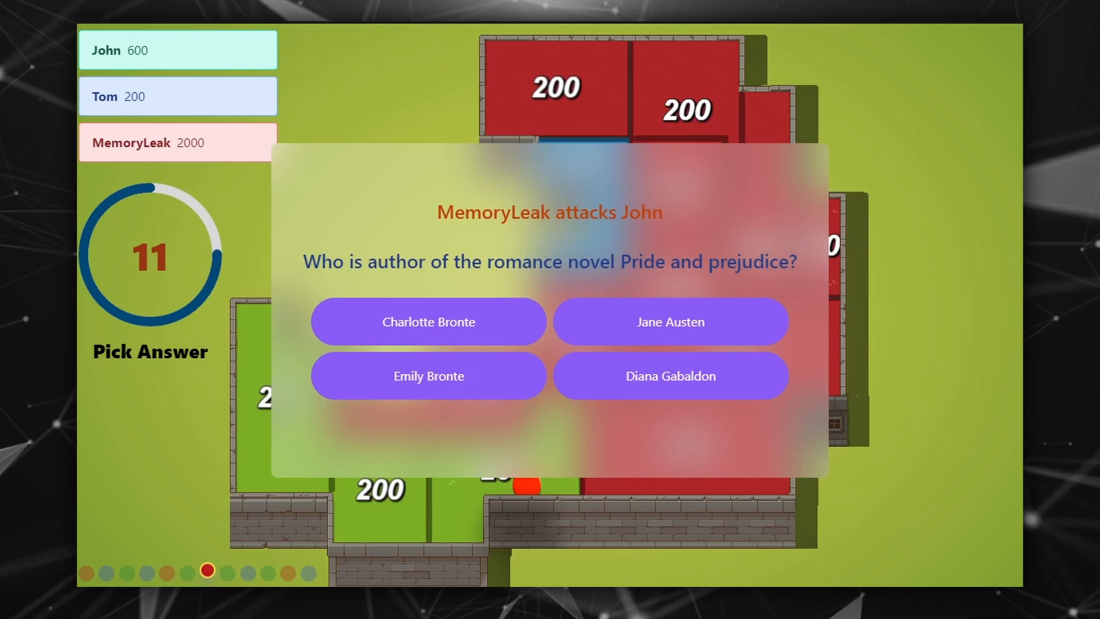
Answer Jane Austen in the Pride and Prejudice battle and return to tile selection.
{"action": "left_click", "coordinate": [672, 375]}
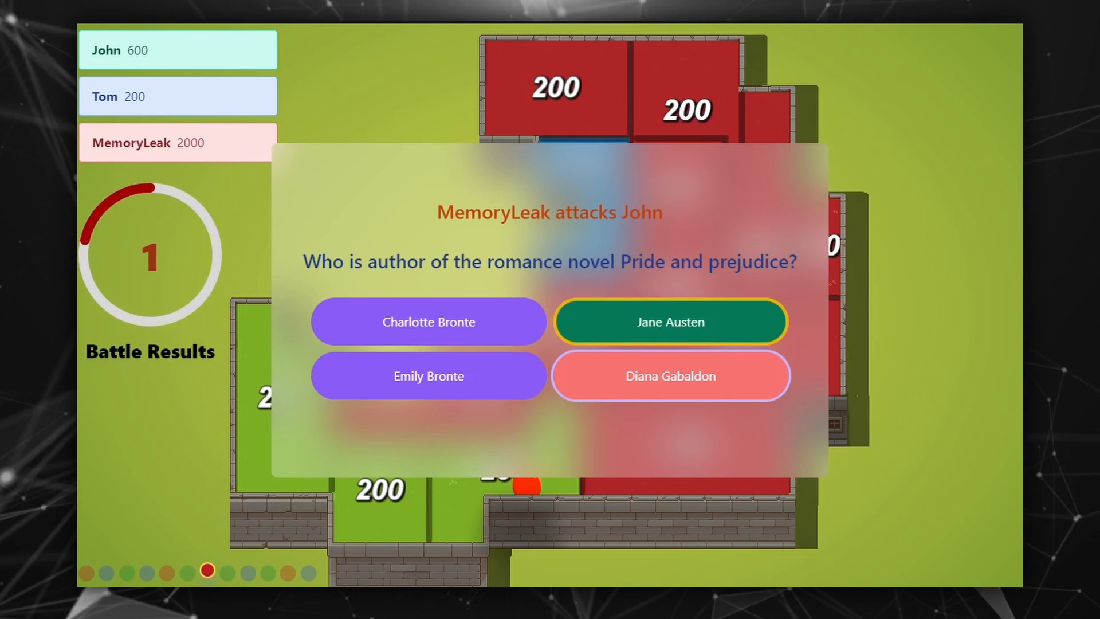
{"action": "left_click", "coordinate": [671, 322]}
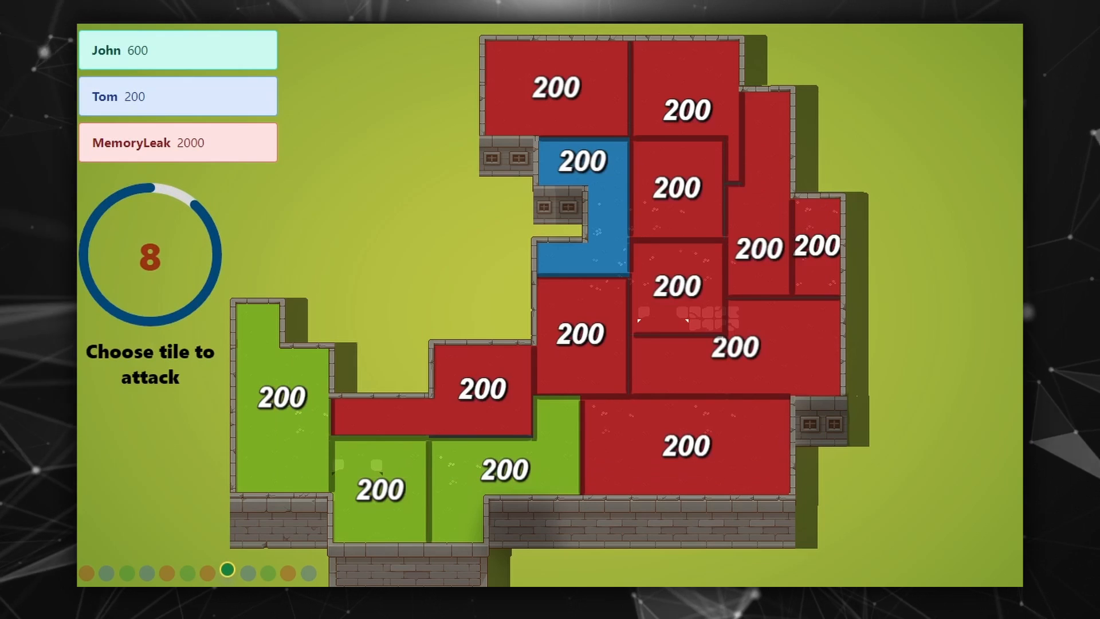